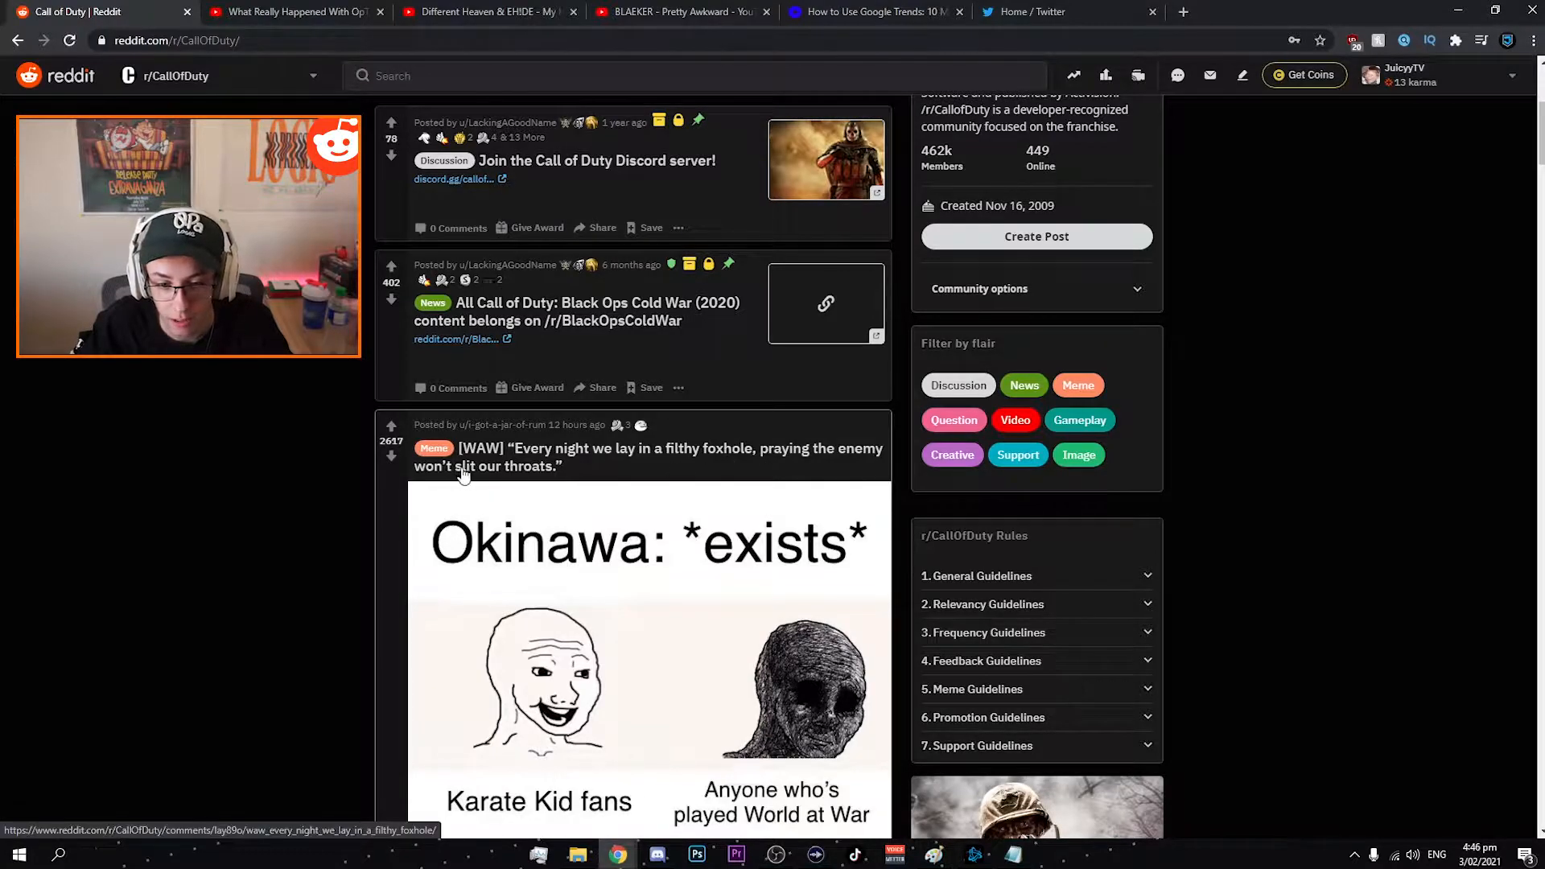
- Scroll the r/CallOfDuty feed past the pinned posts to the Insane RPG killcam [MW2] post
scroll(down, 3)
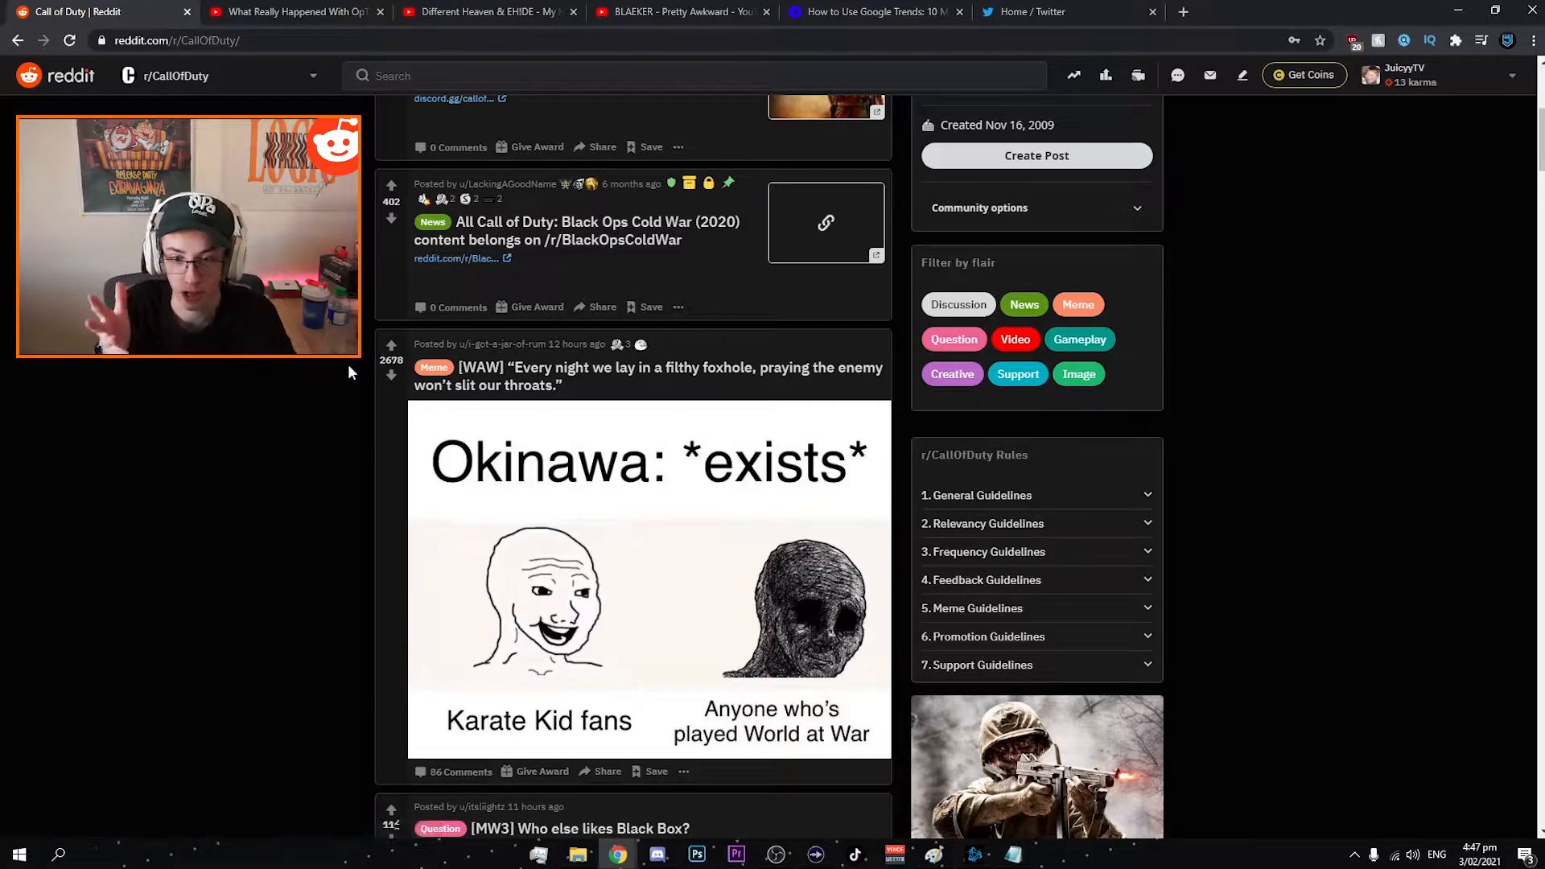
scroll(down, 3)
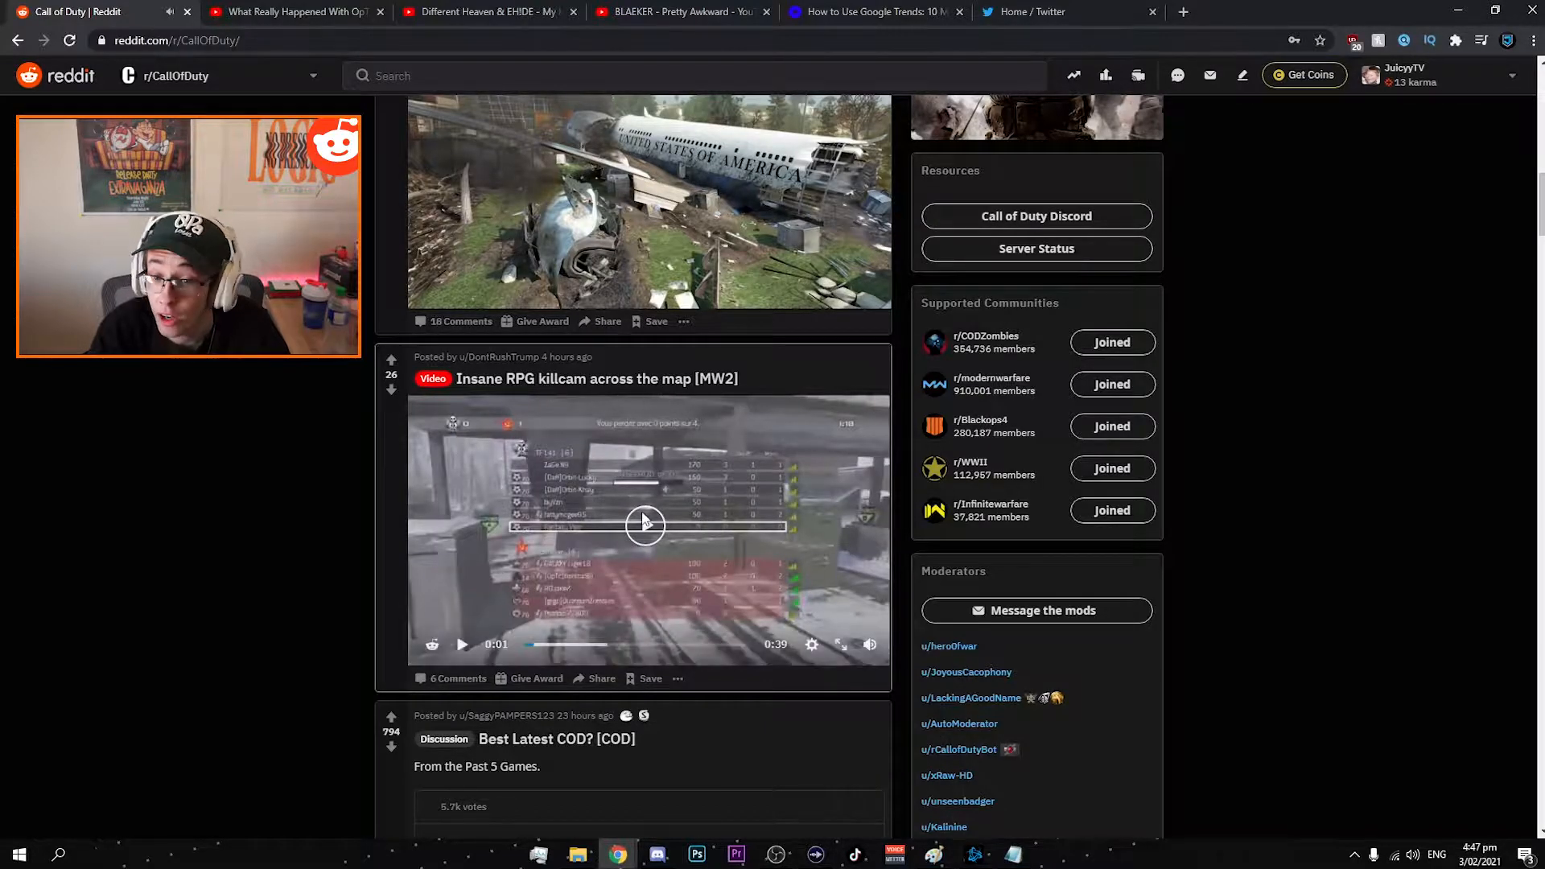
- Play the Insane RPG killcam clip fullscreen, then exit back to the feed and continue down
click(839, 644)
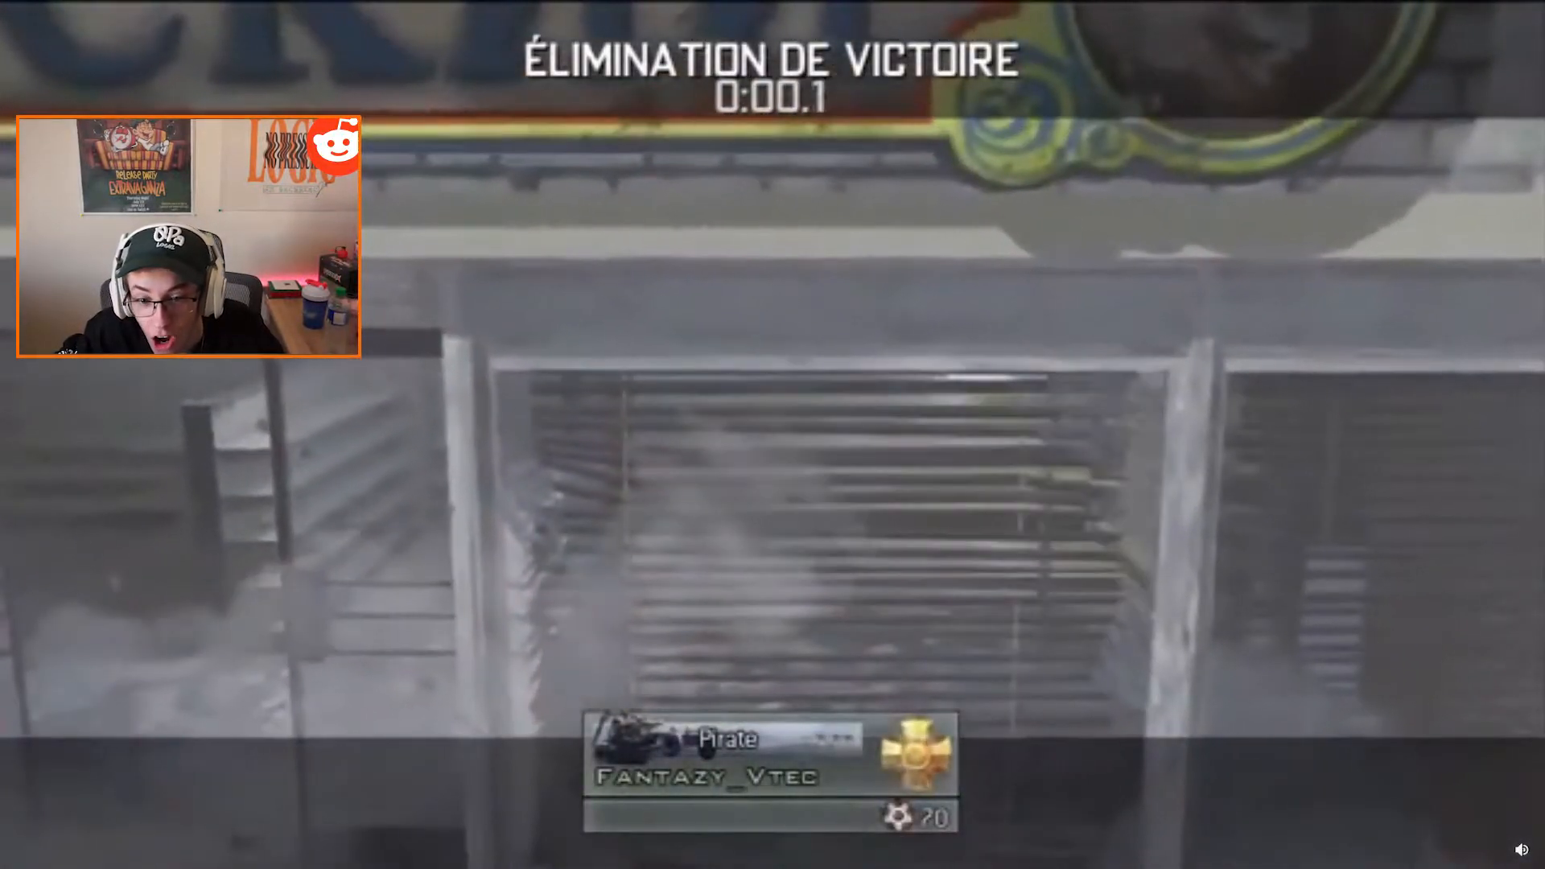
click(771, 430)
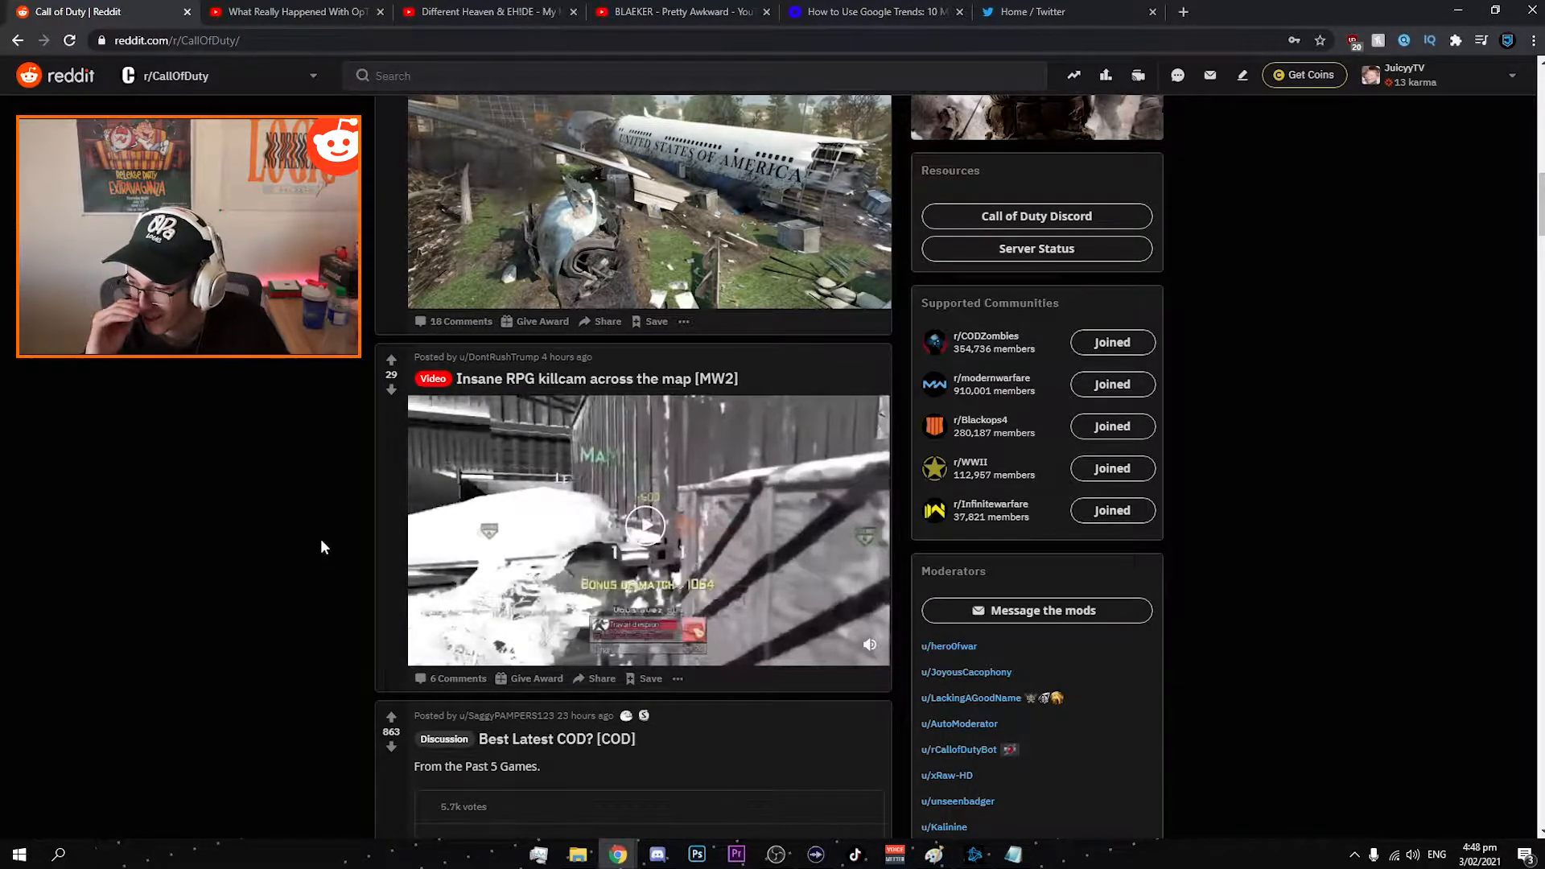
scroll(down, 3)
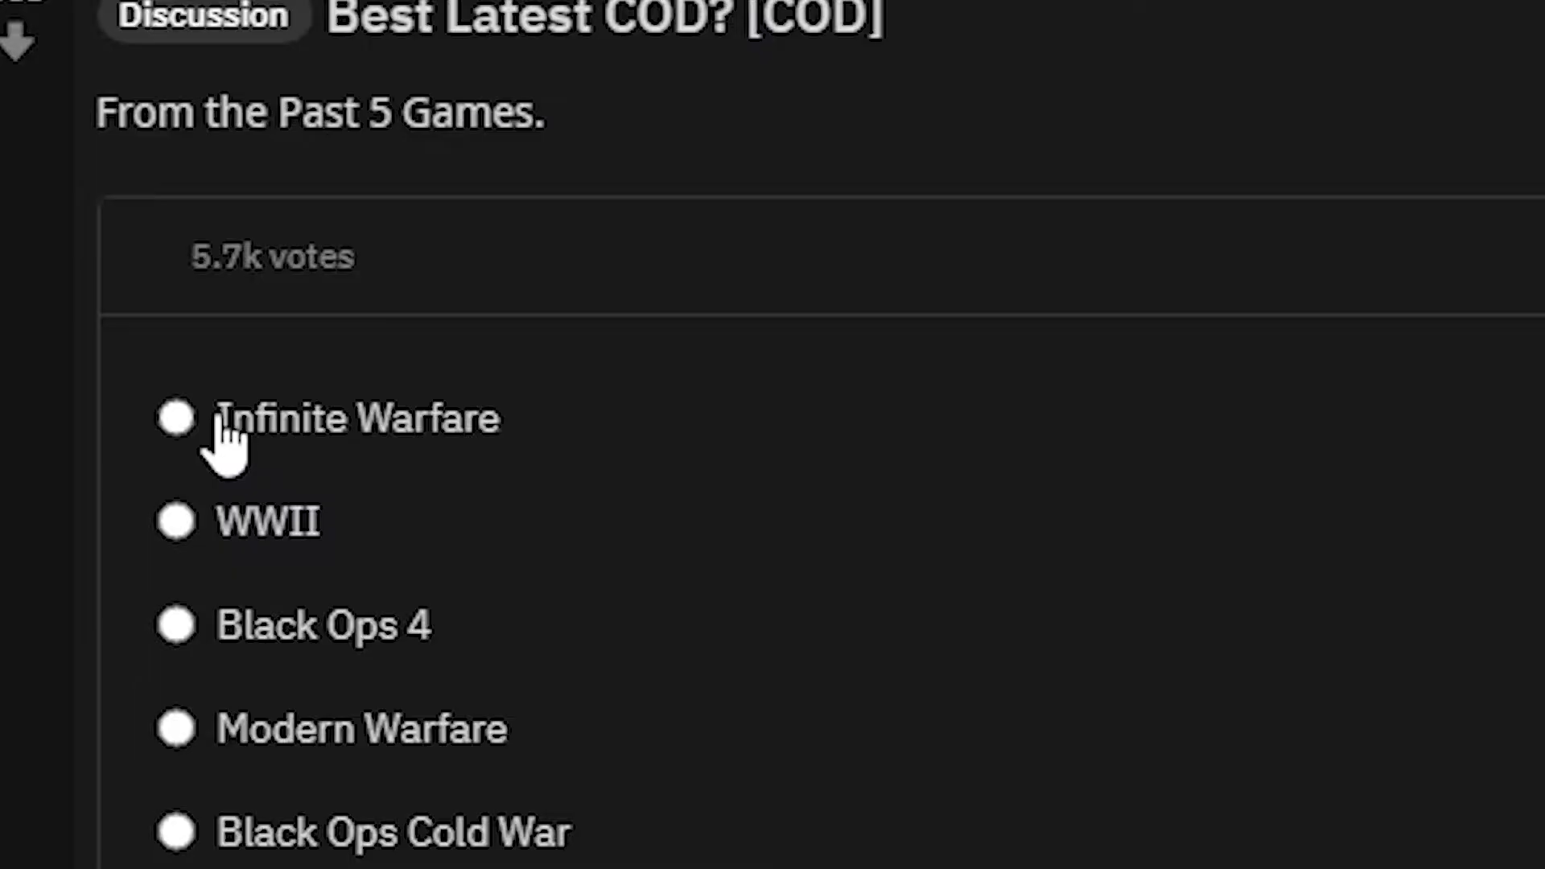
mouse_move(232, 654)
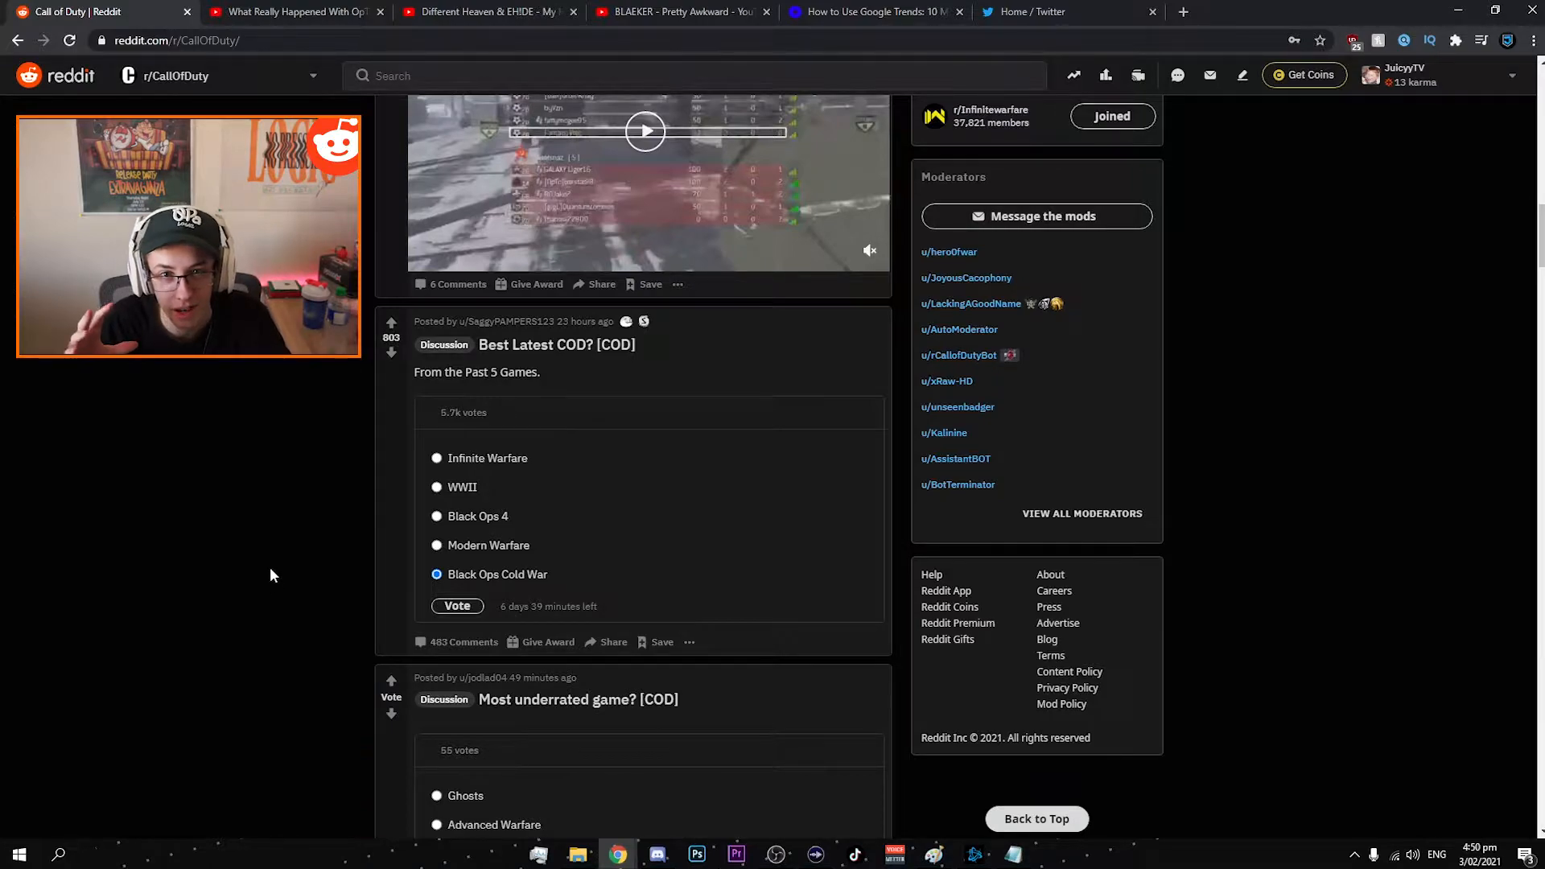
- Submit a vote in the Best Latest COD? poll to reveal its results
click(436, 457)
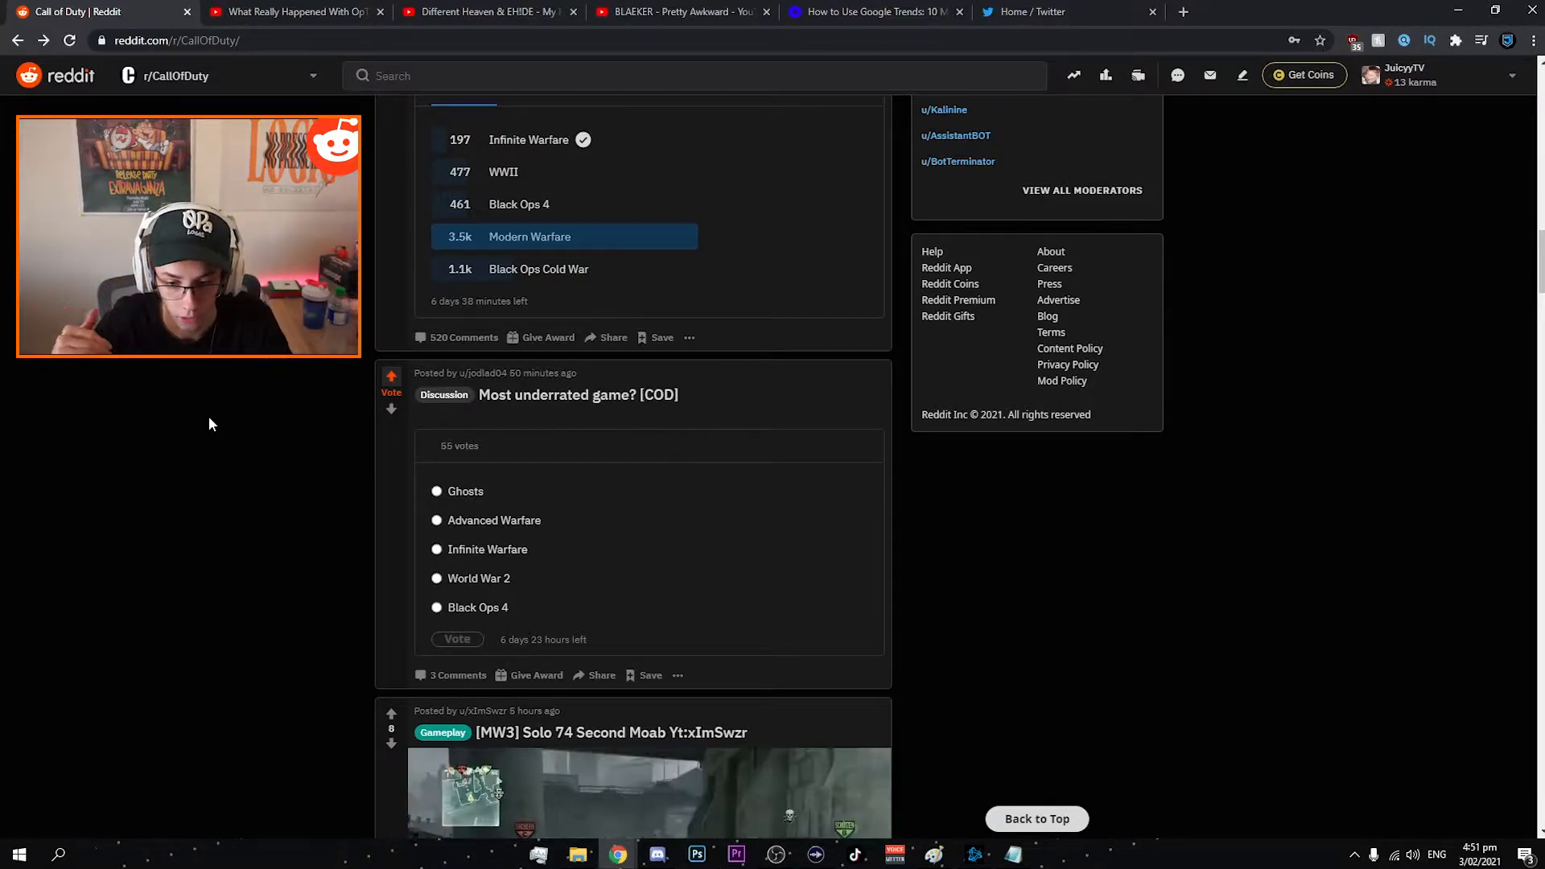
mouse_move(394, 522)
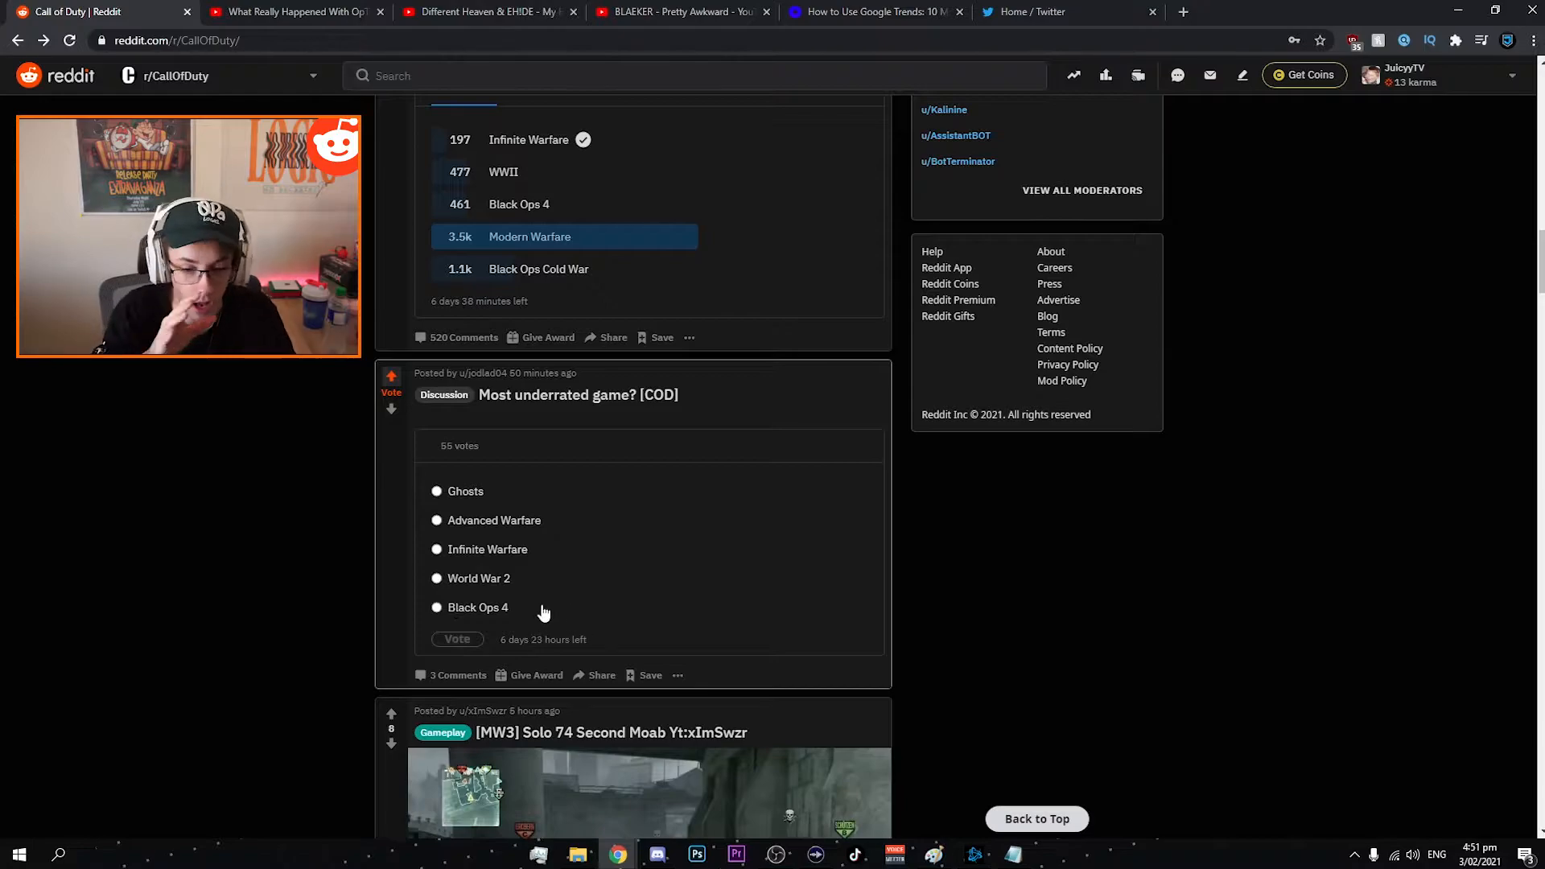
mouse_move(530, 571)
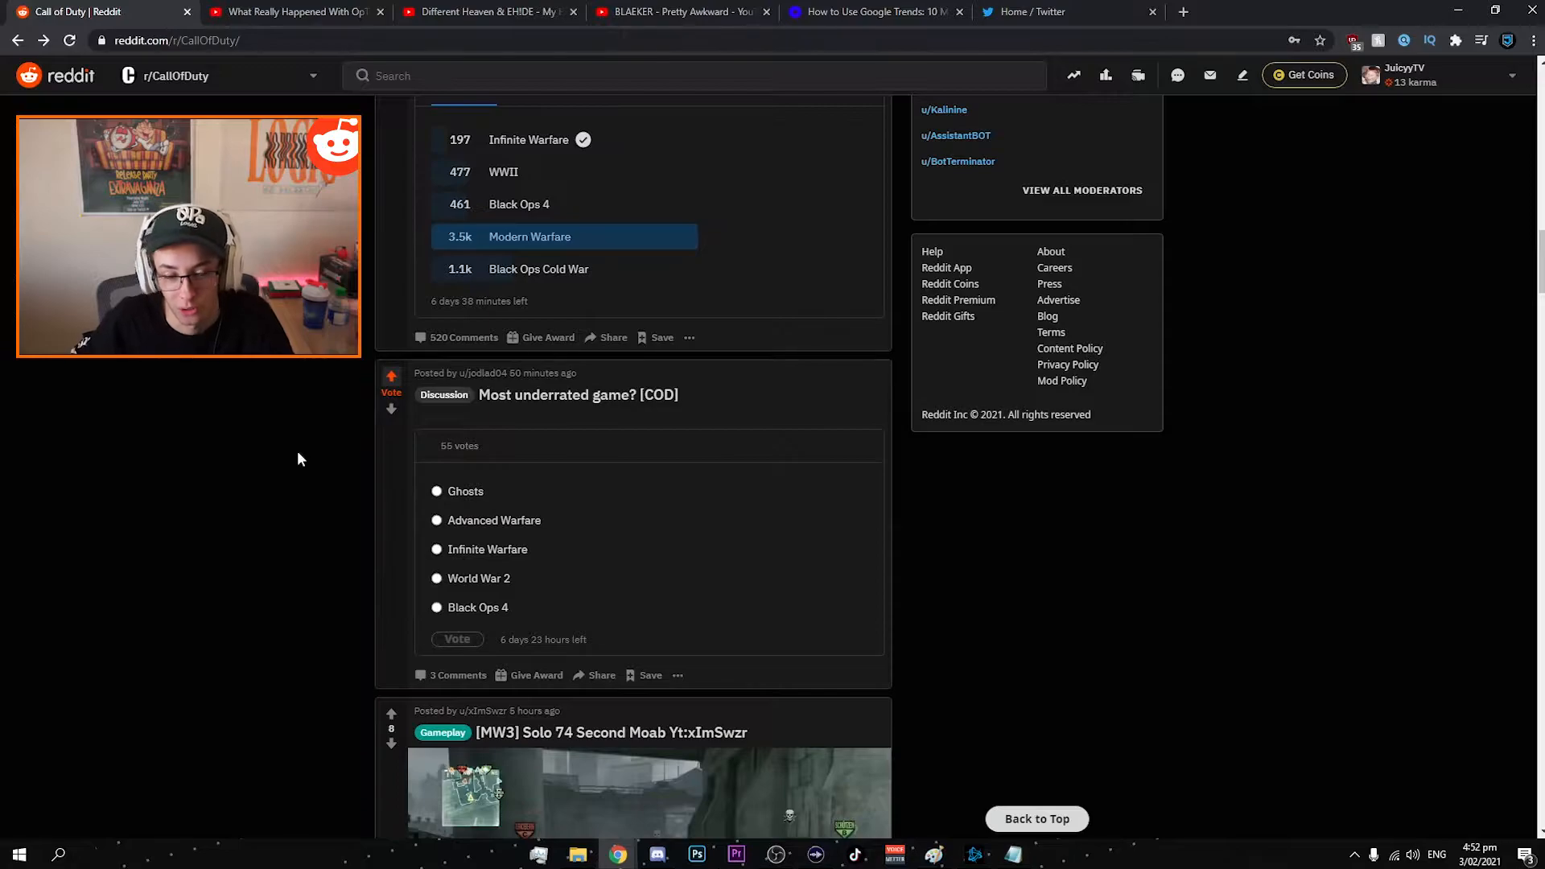
mouse_move(436, 521)
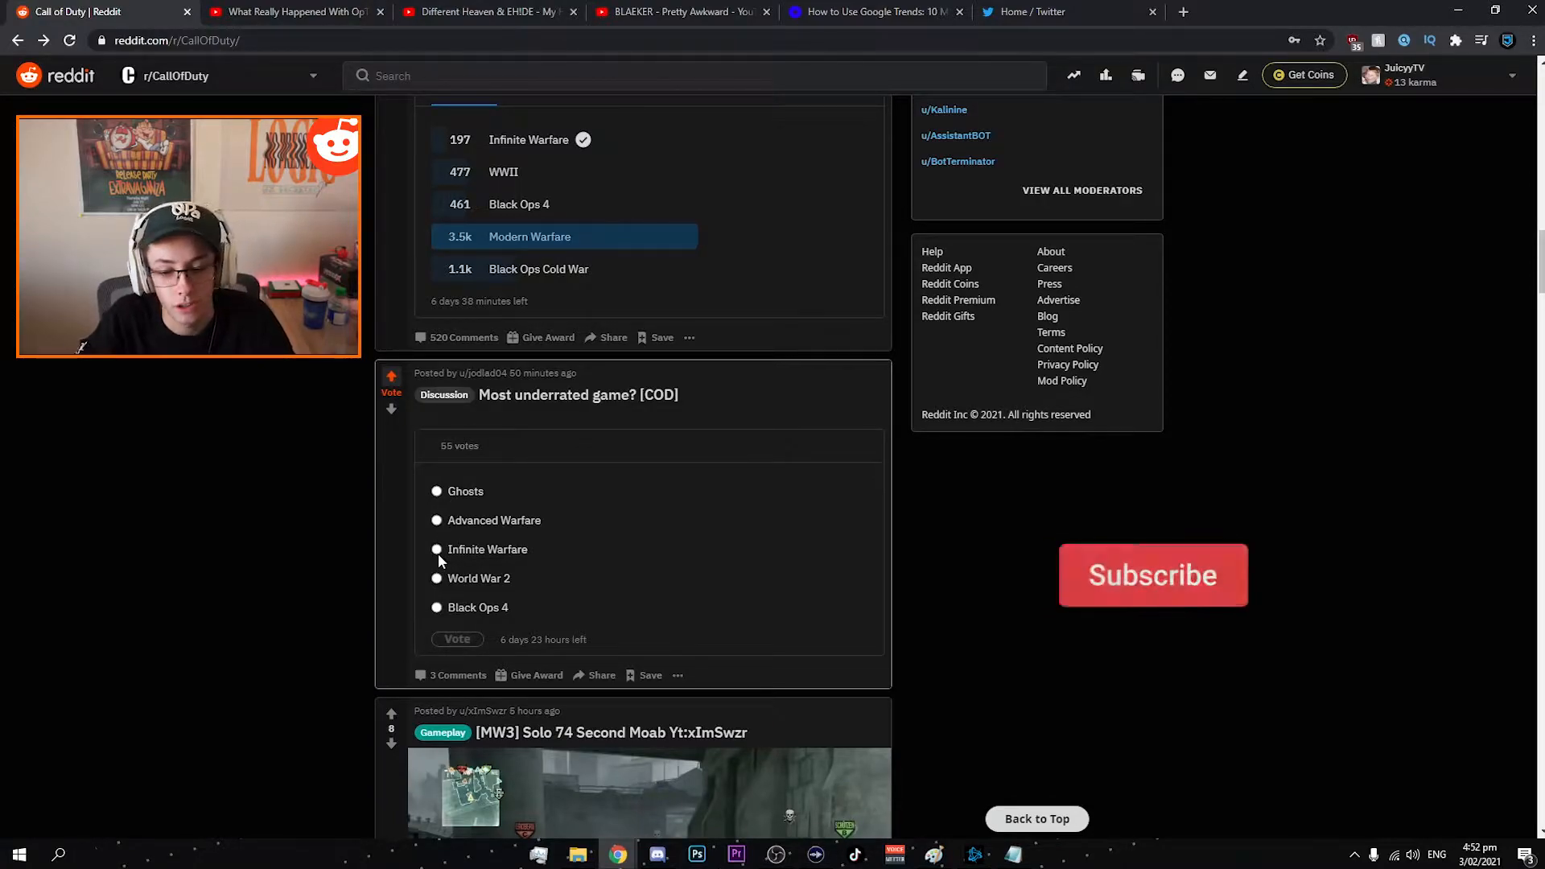
- Pick Black Ops 4, switch to Infinite Warfare, and vote in the Most underrated game? poll
click(1151, 575)
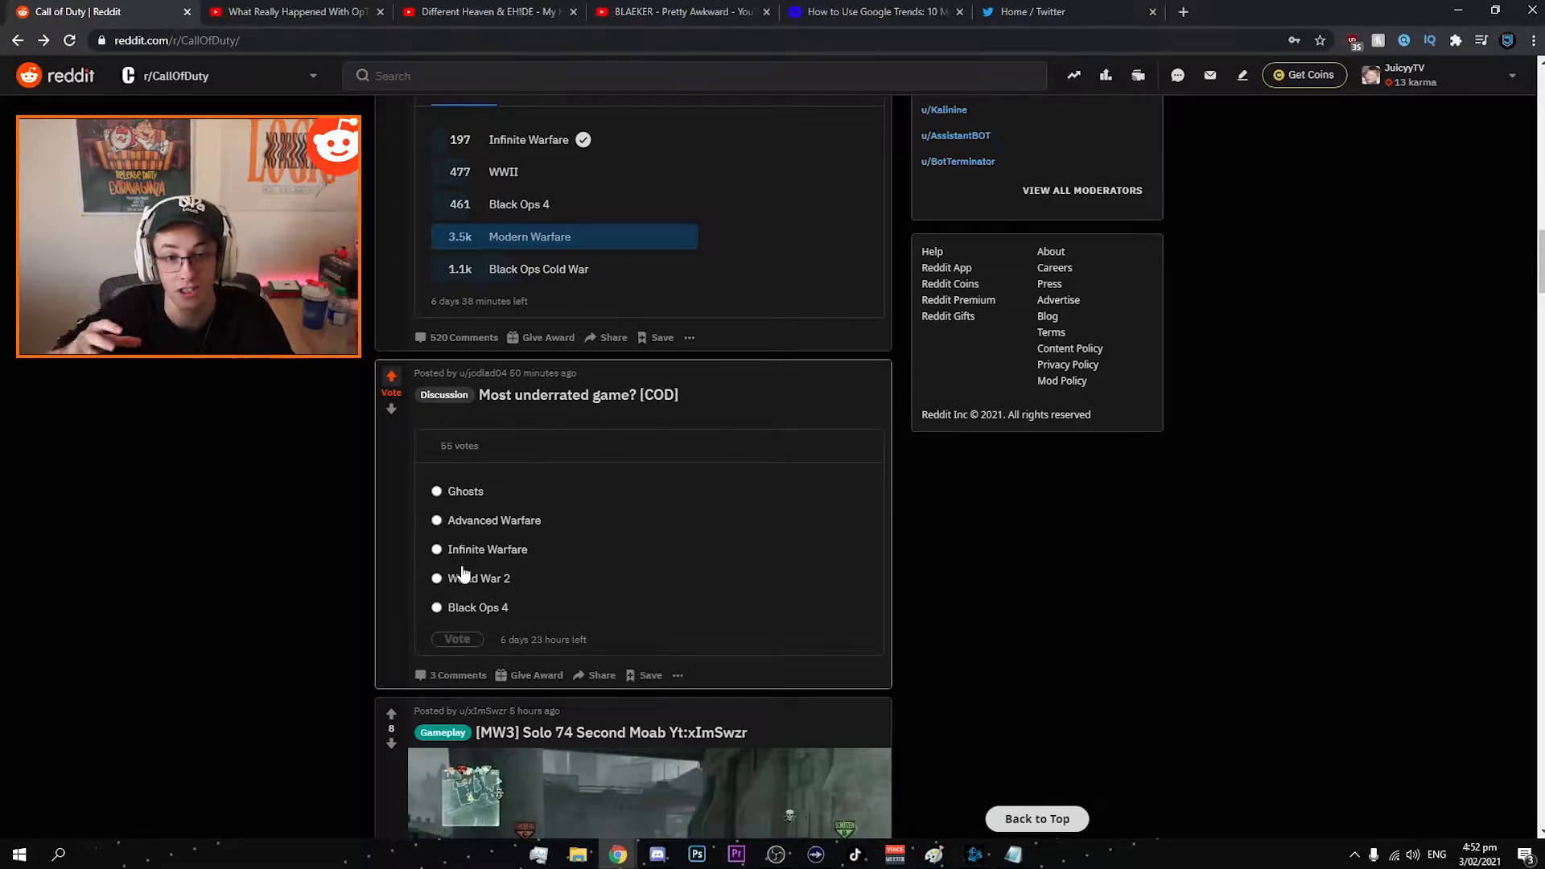
mouse_move(422, 624)
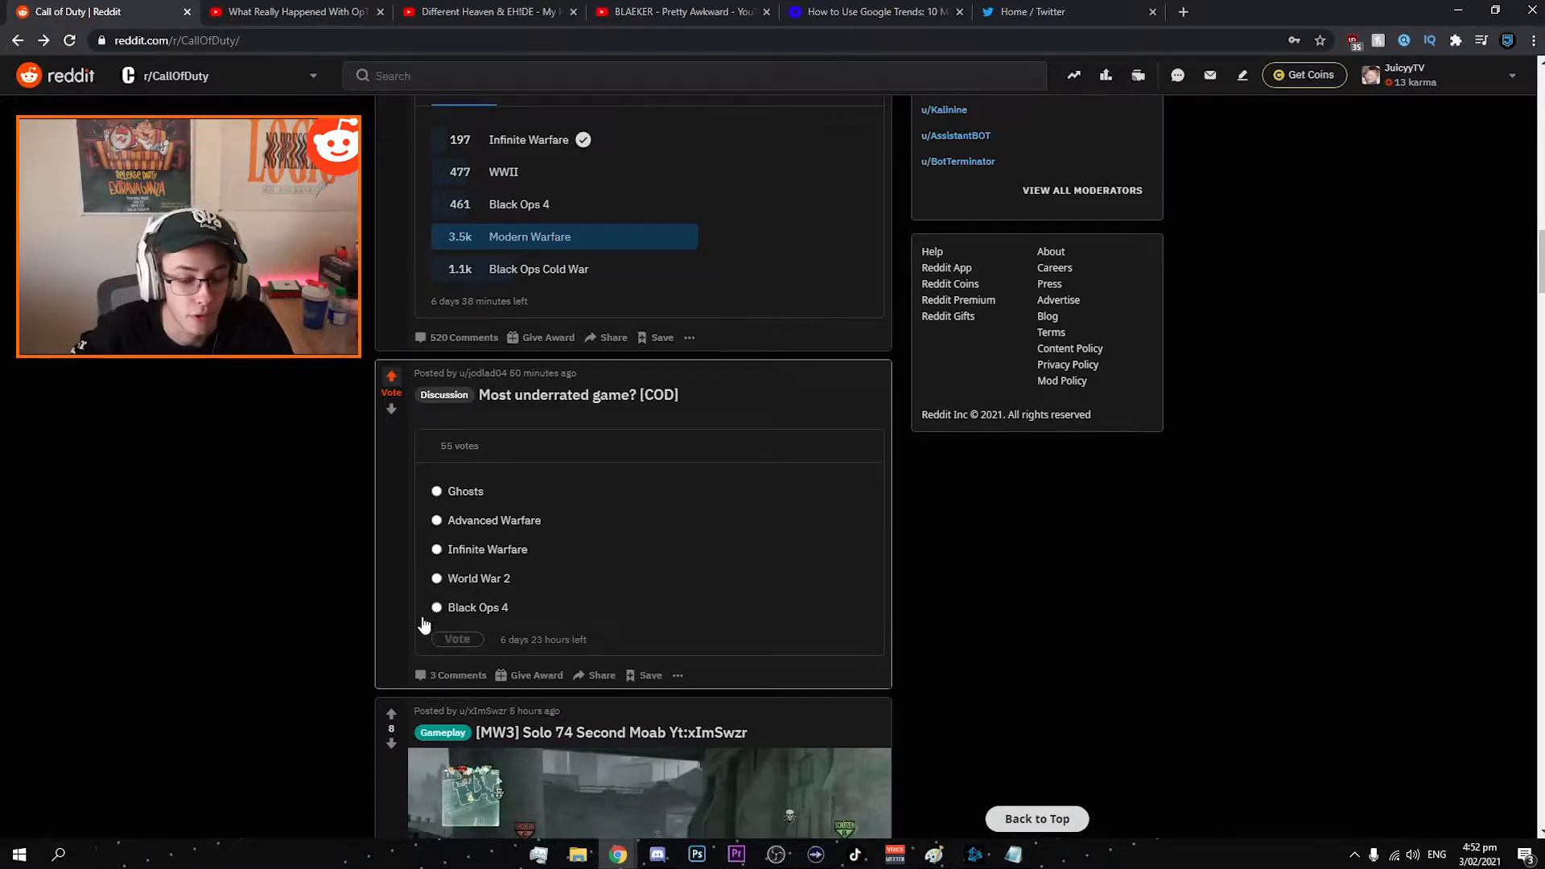
click(435, 607)
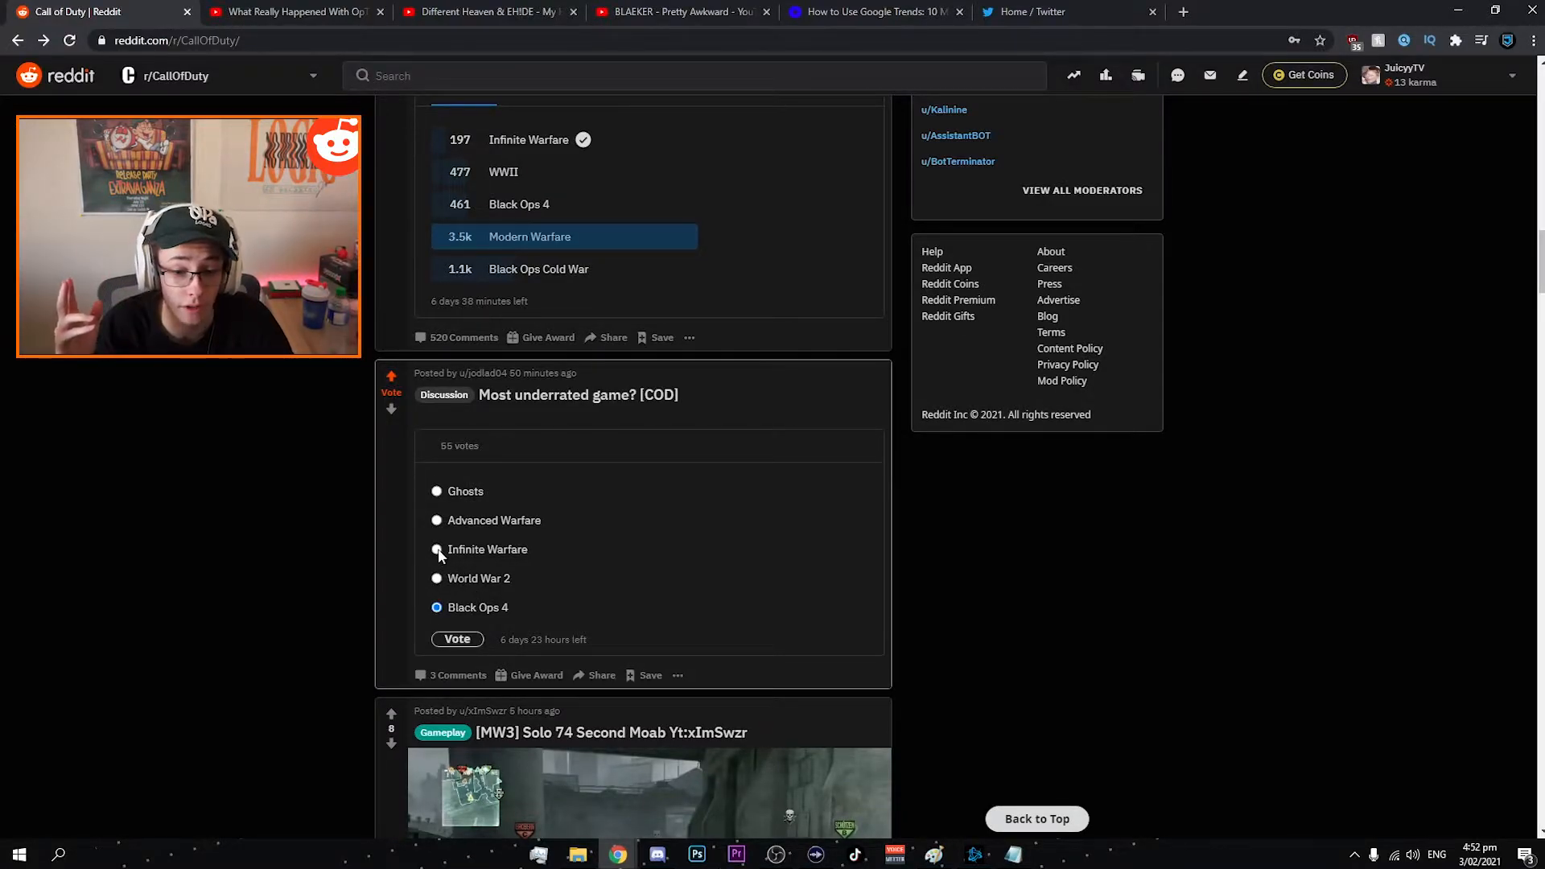
click(436, 549)
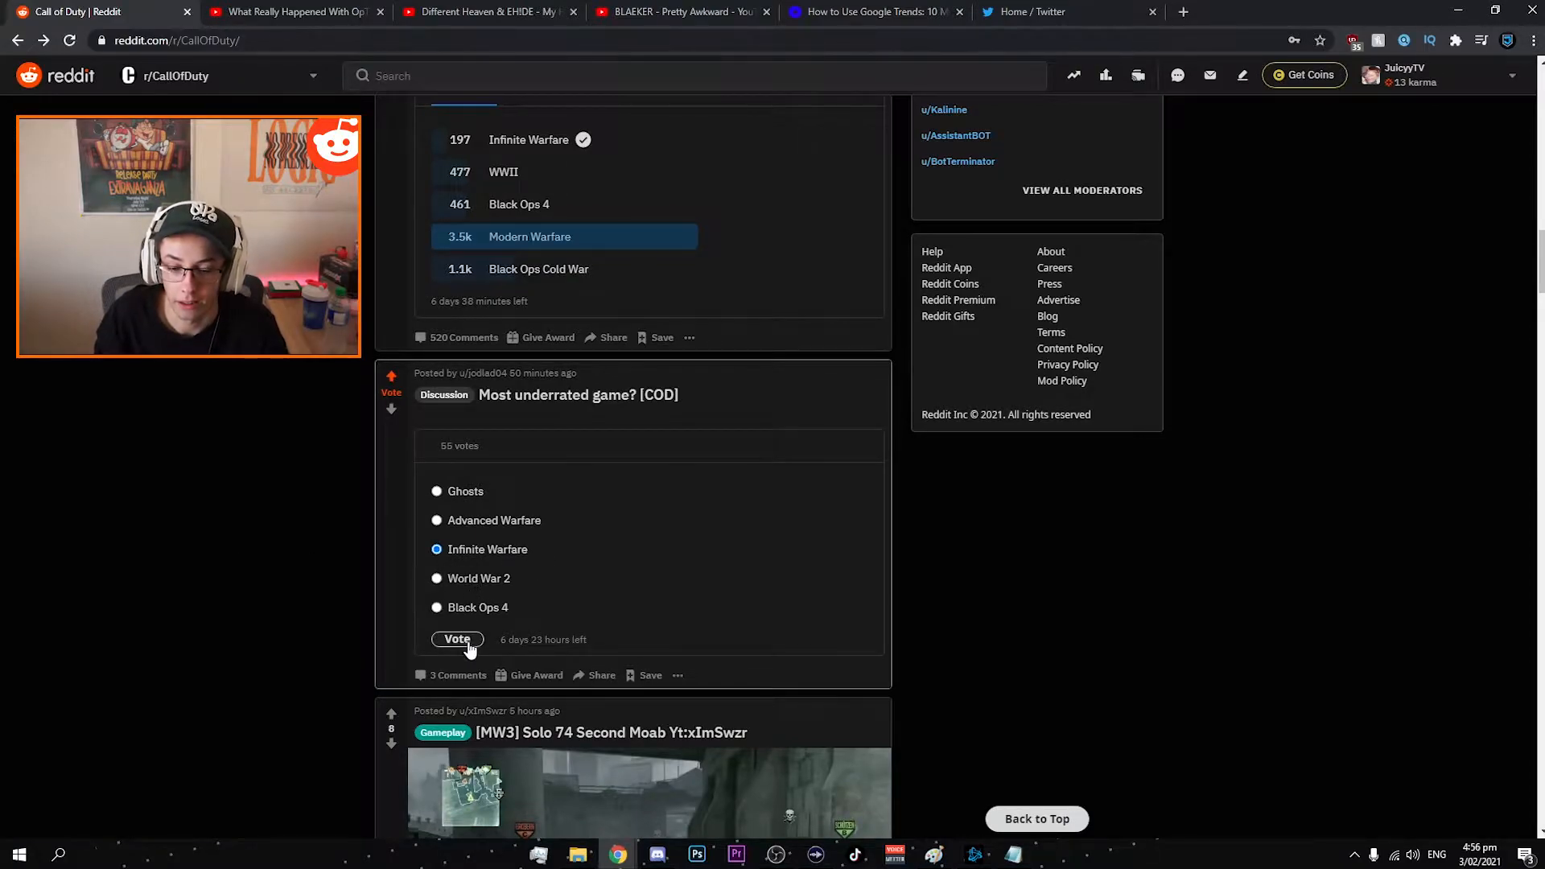
click(457, 638)
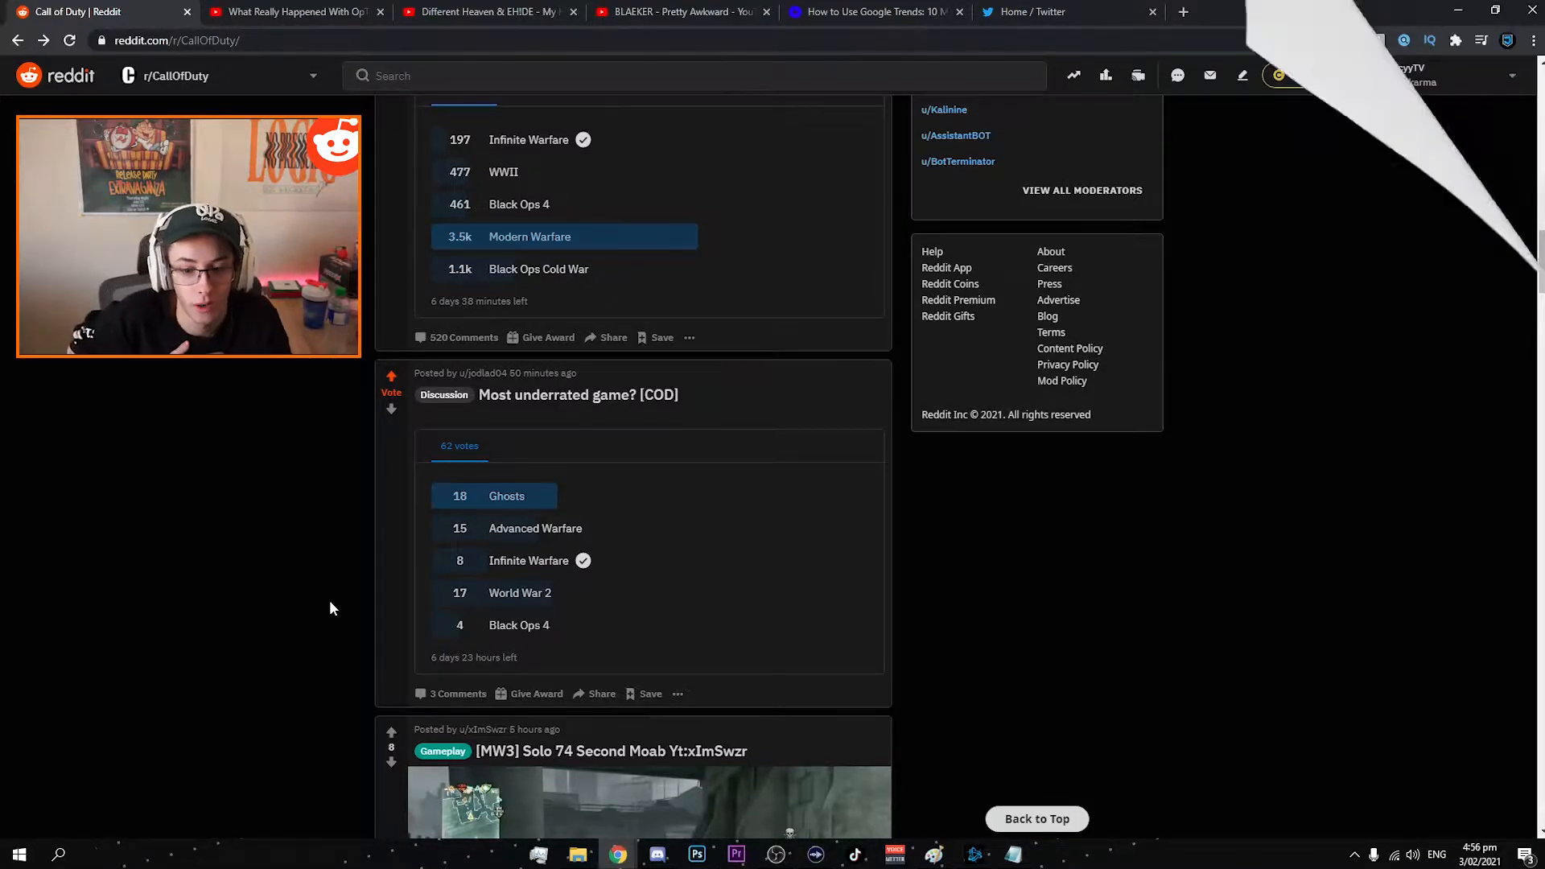
- Scroll down to the MW3 Solo 74 Second Moab gameplay clip
scroll(down, 3)
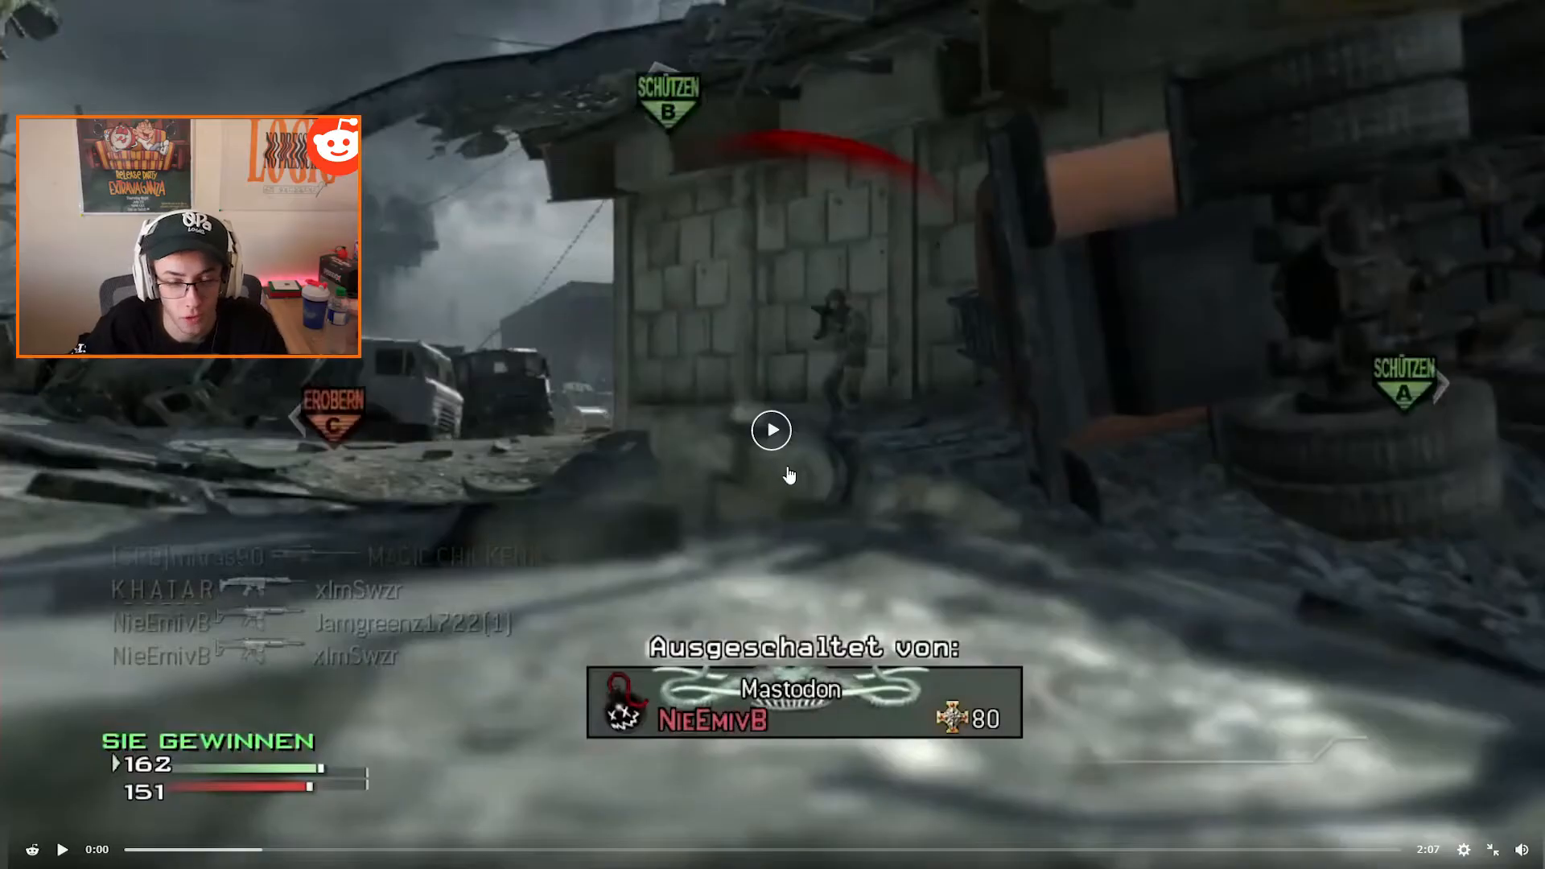
- Play the Solo 74 Second Moab clip to its scoreboard, then exit fullscreen to the feed
click(772, 429)
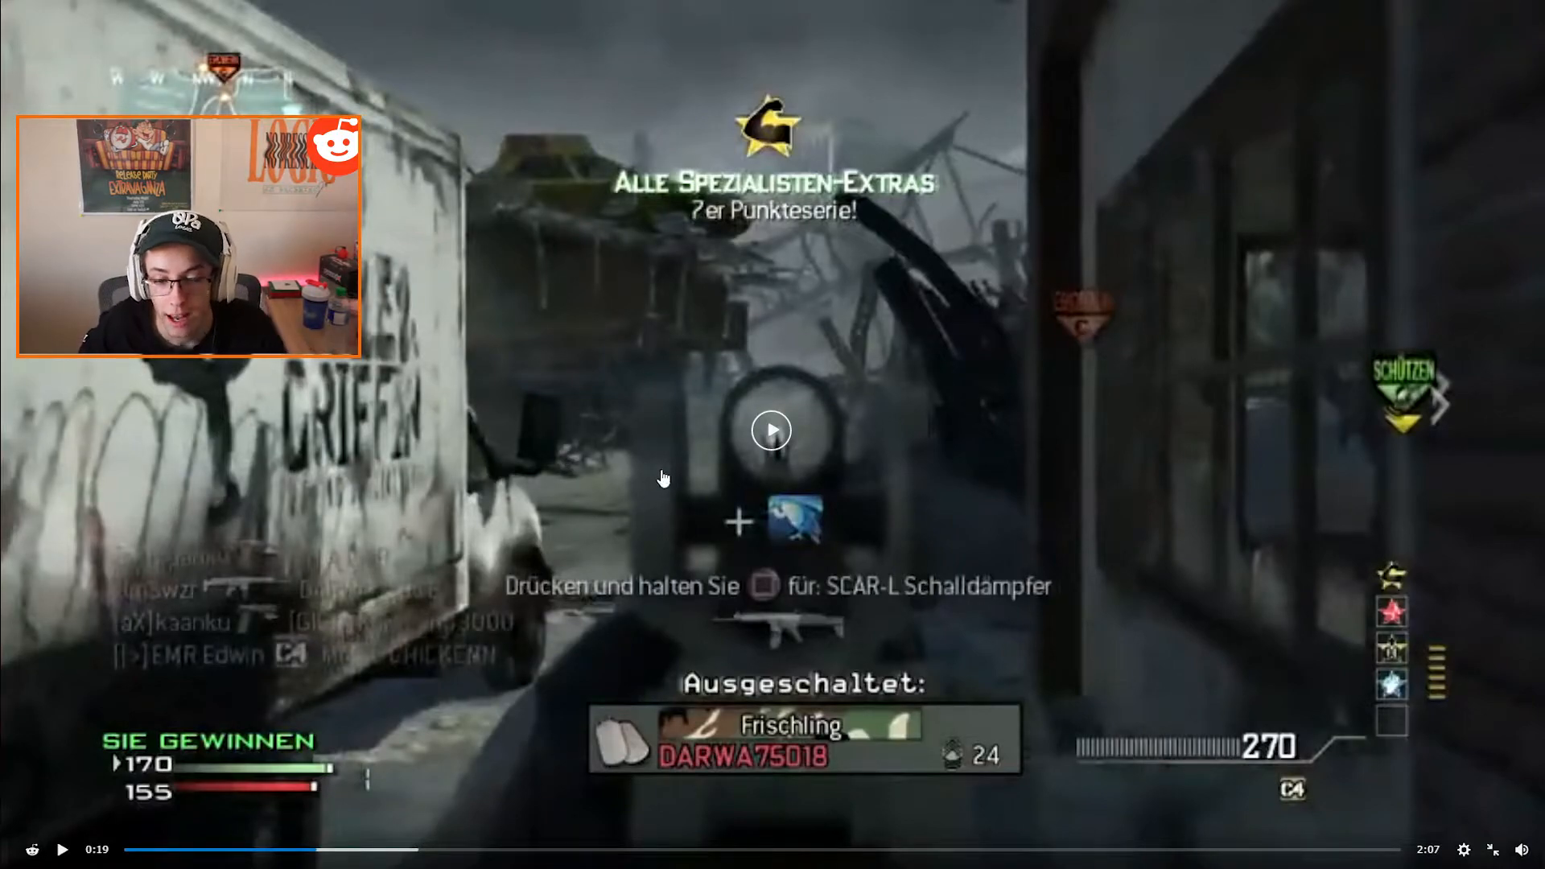
click(772, 430)
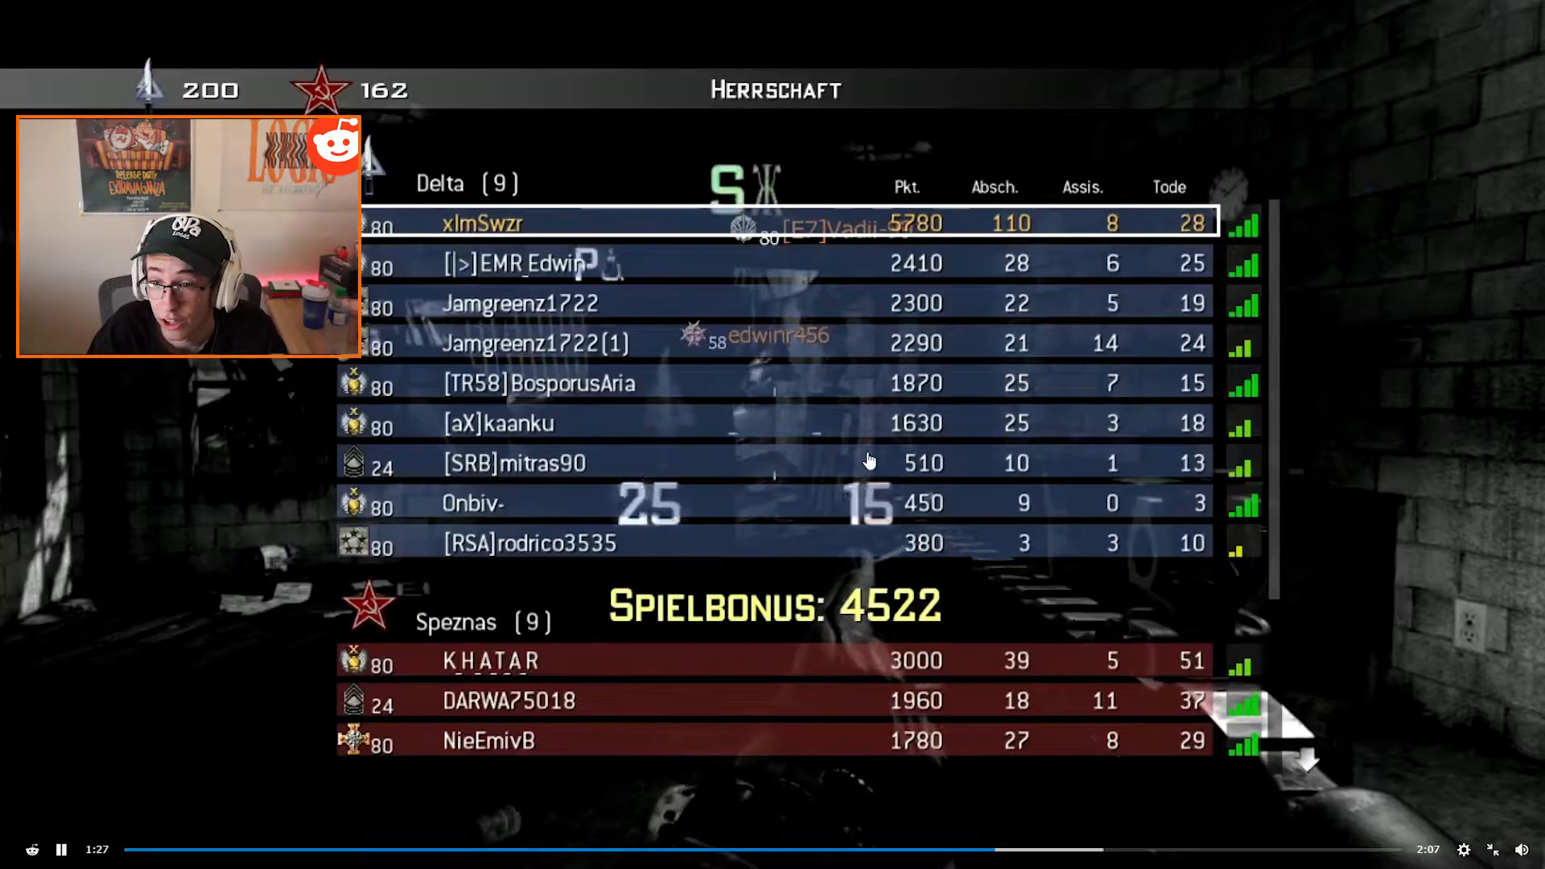
click(61, 847)
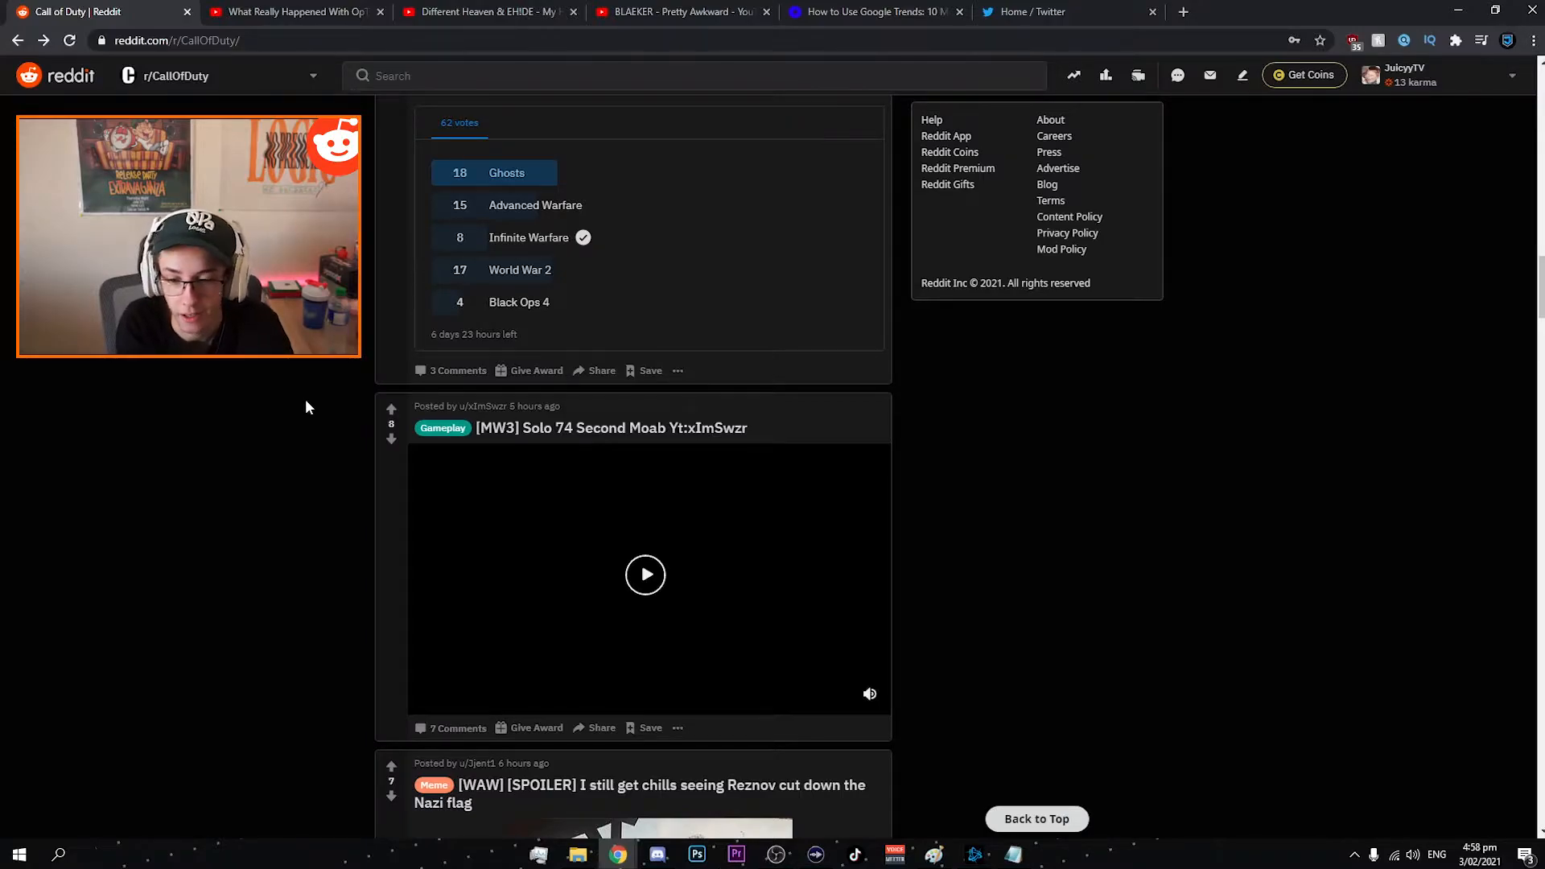
scroll(down, 3)
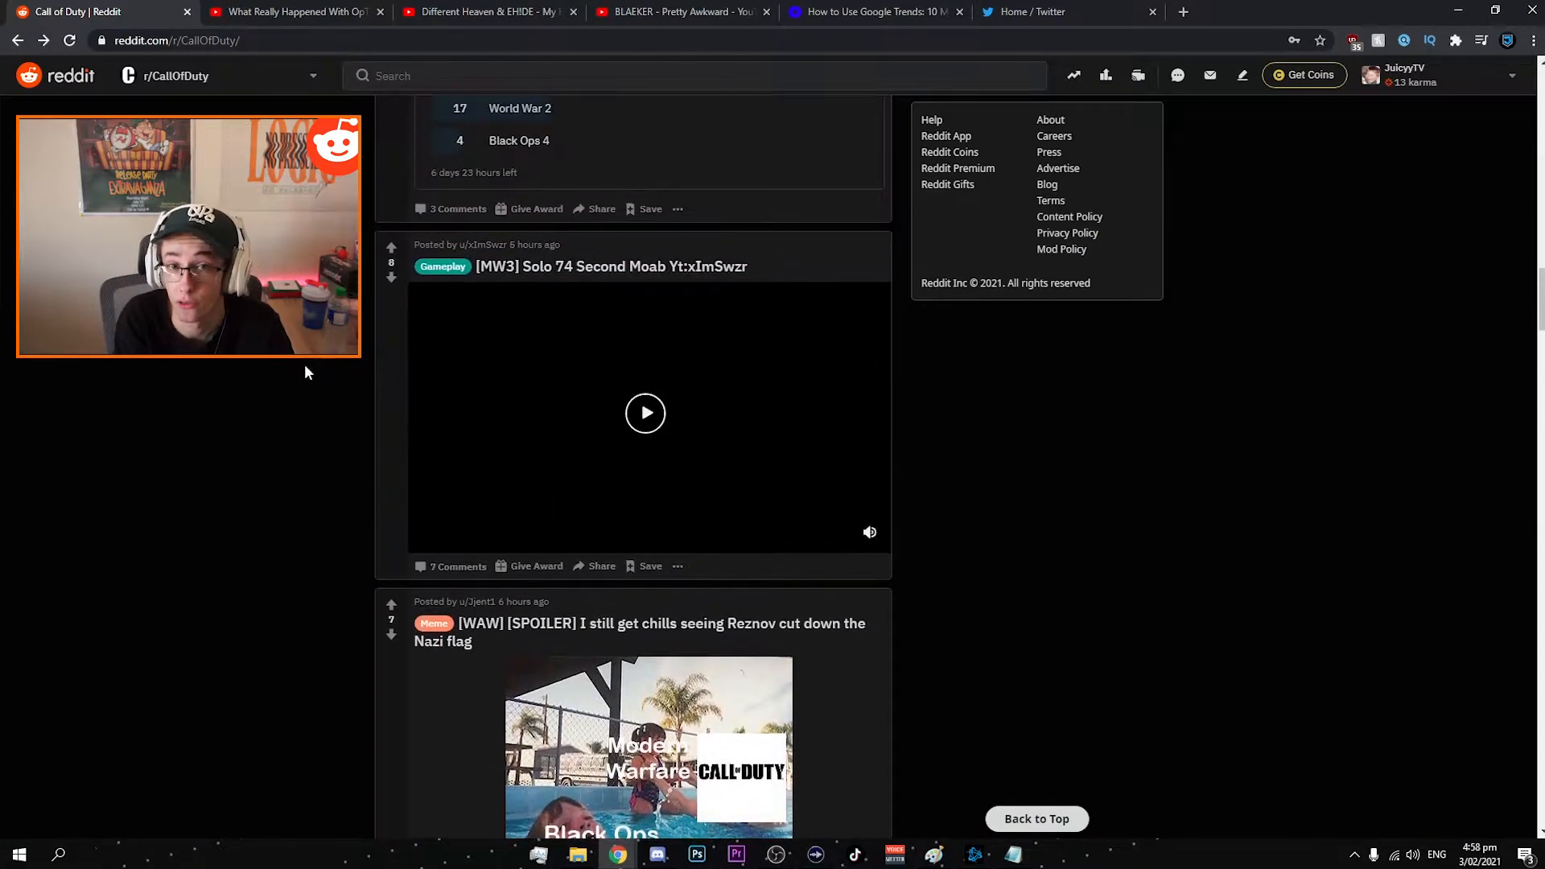
scroll(down, 3)
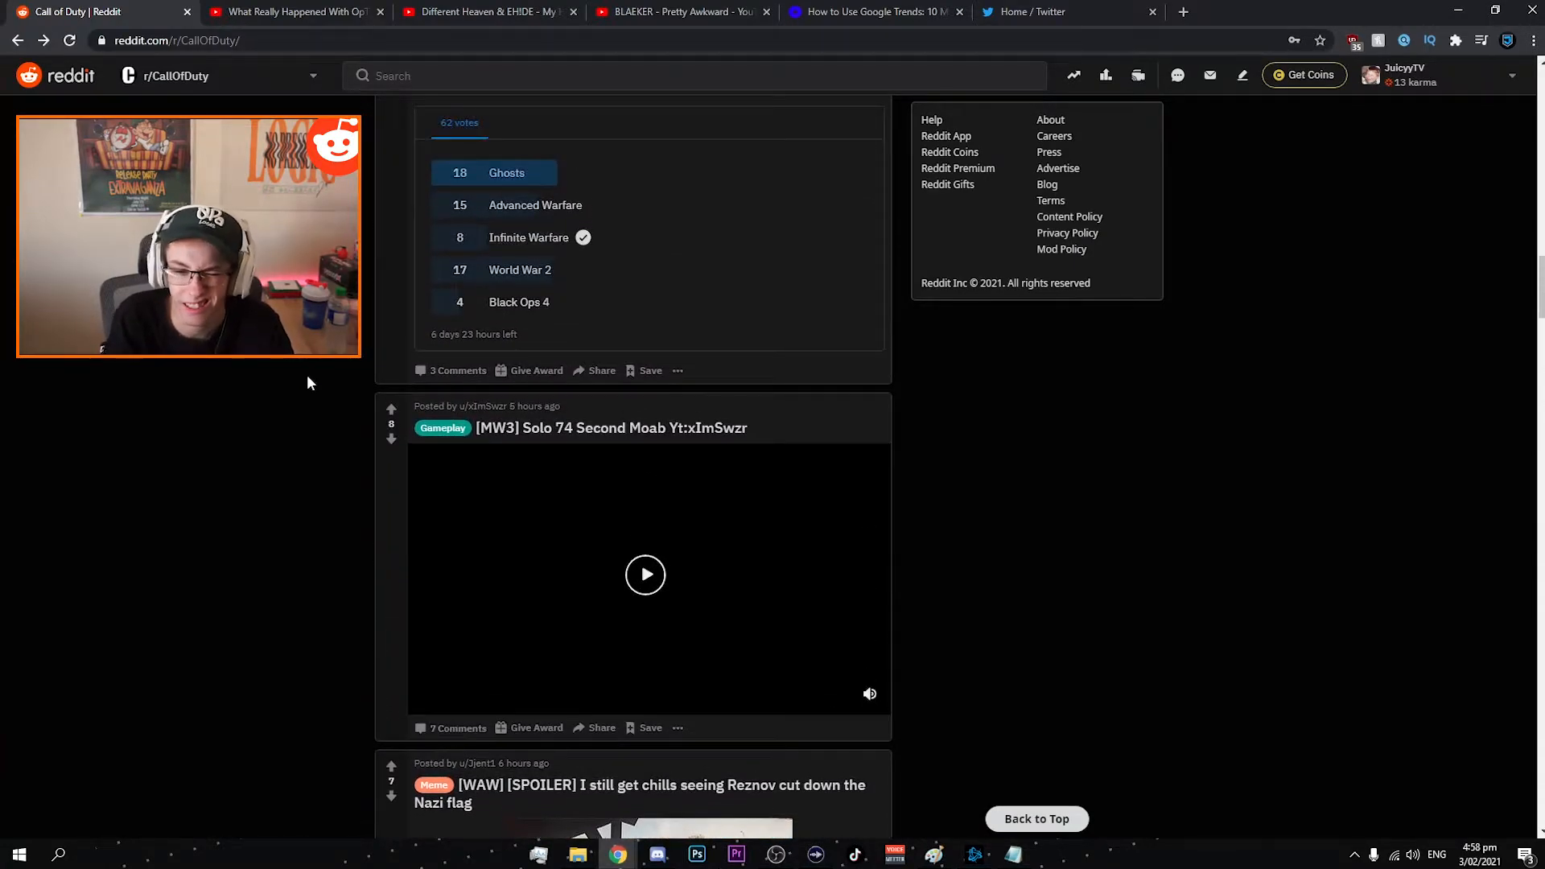
scroll(down, 3)
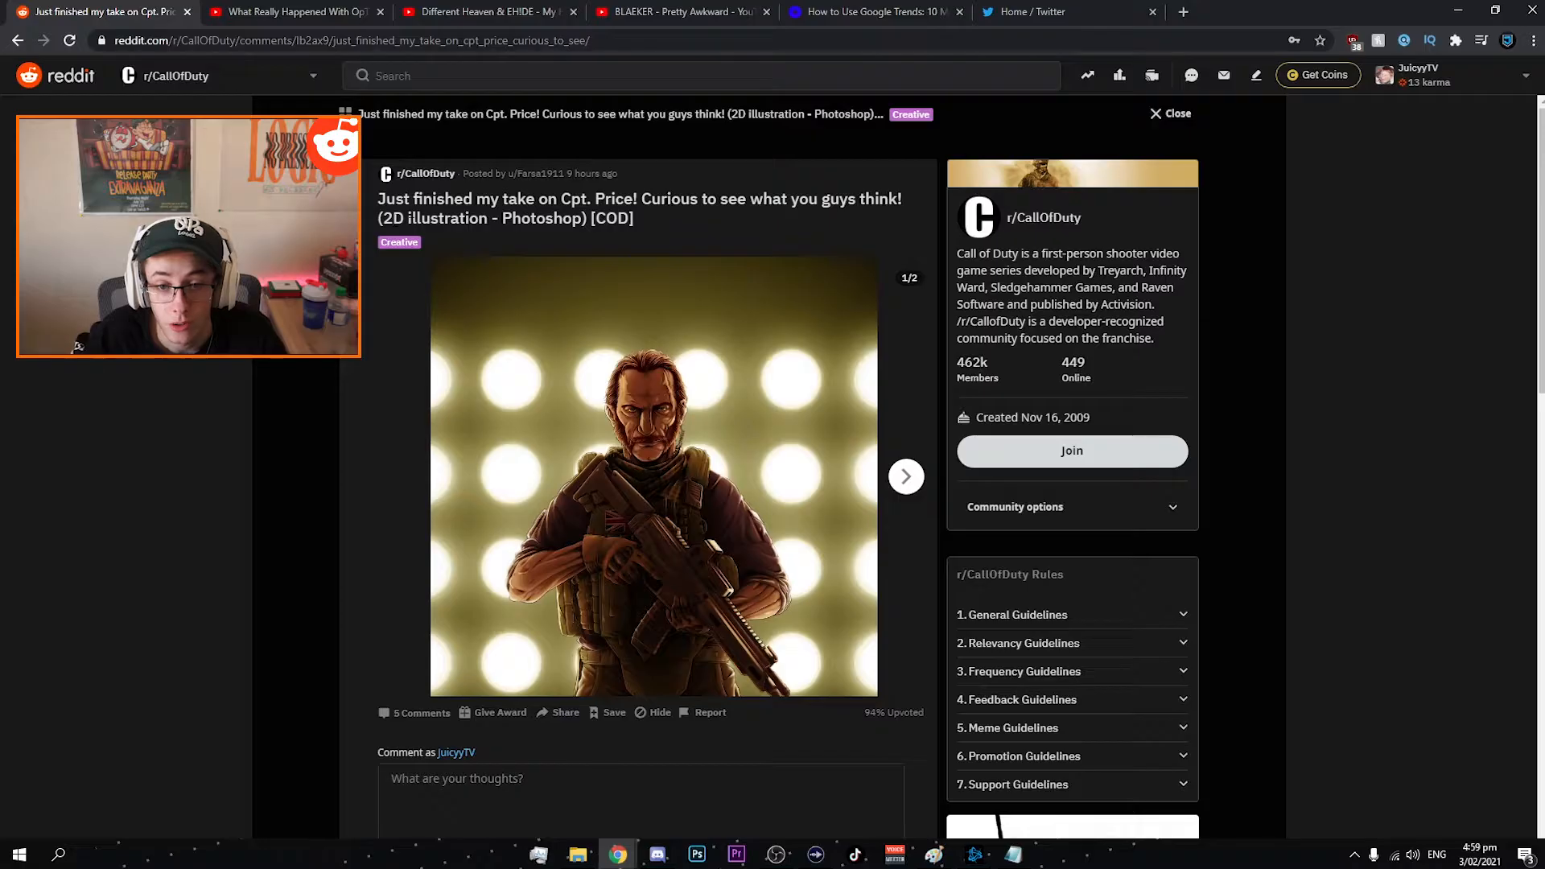
click(904, 476)
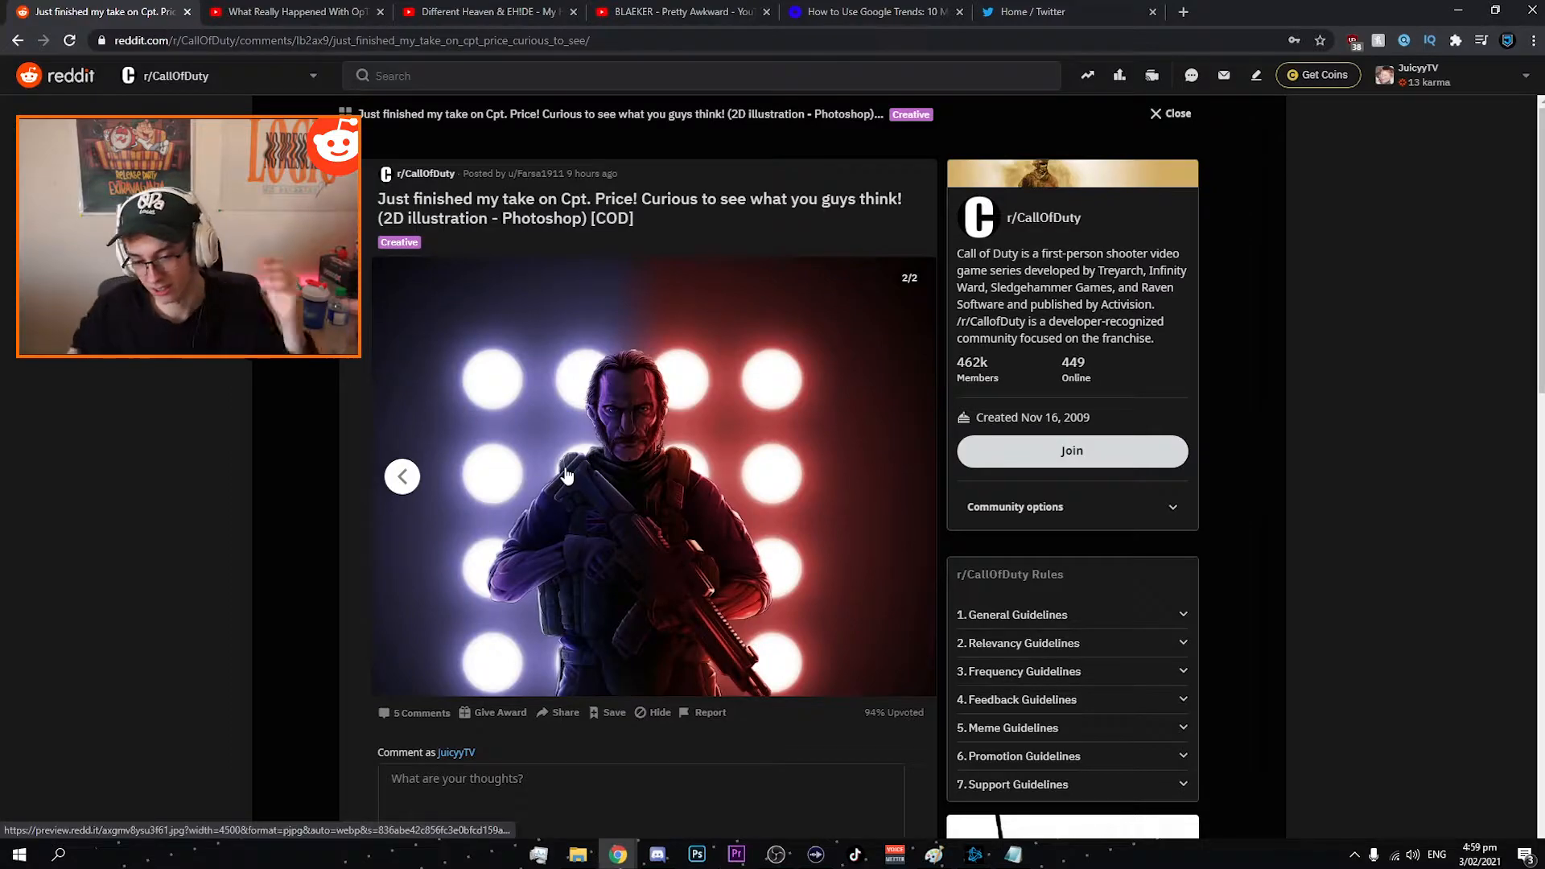
mouse_move(449, 566)
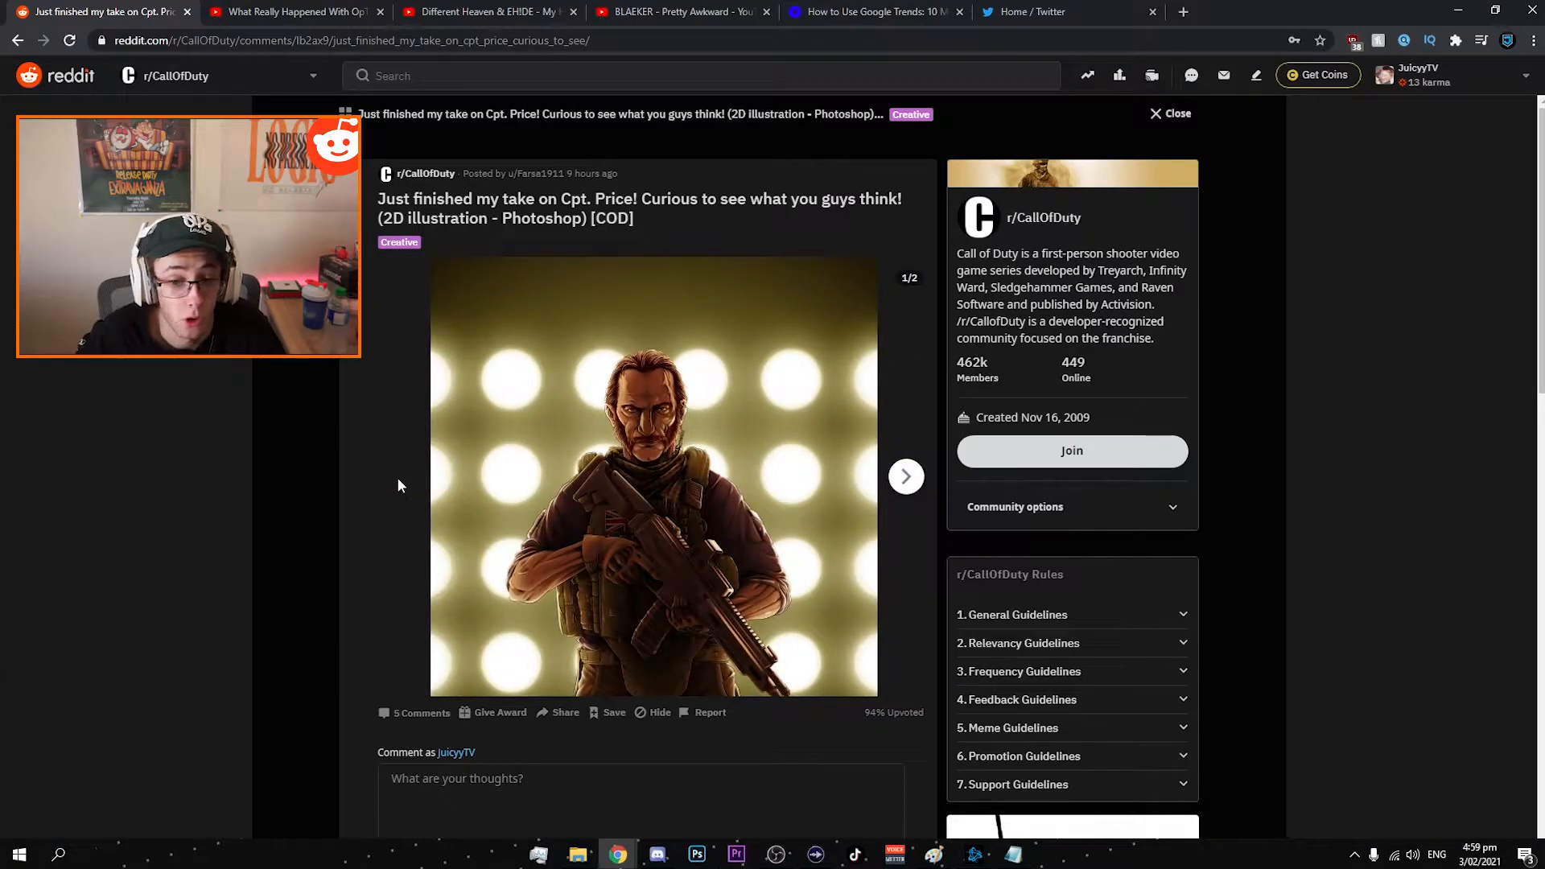
click(904, 475)
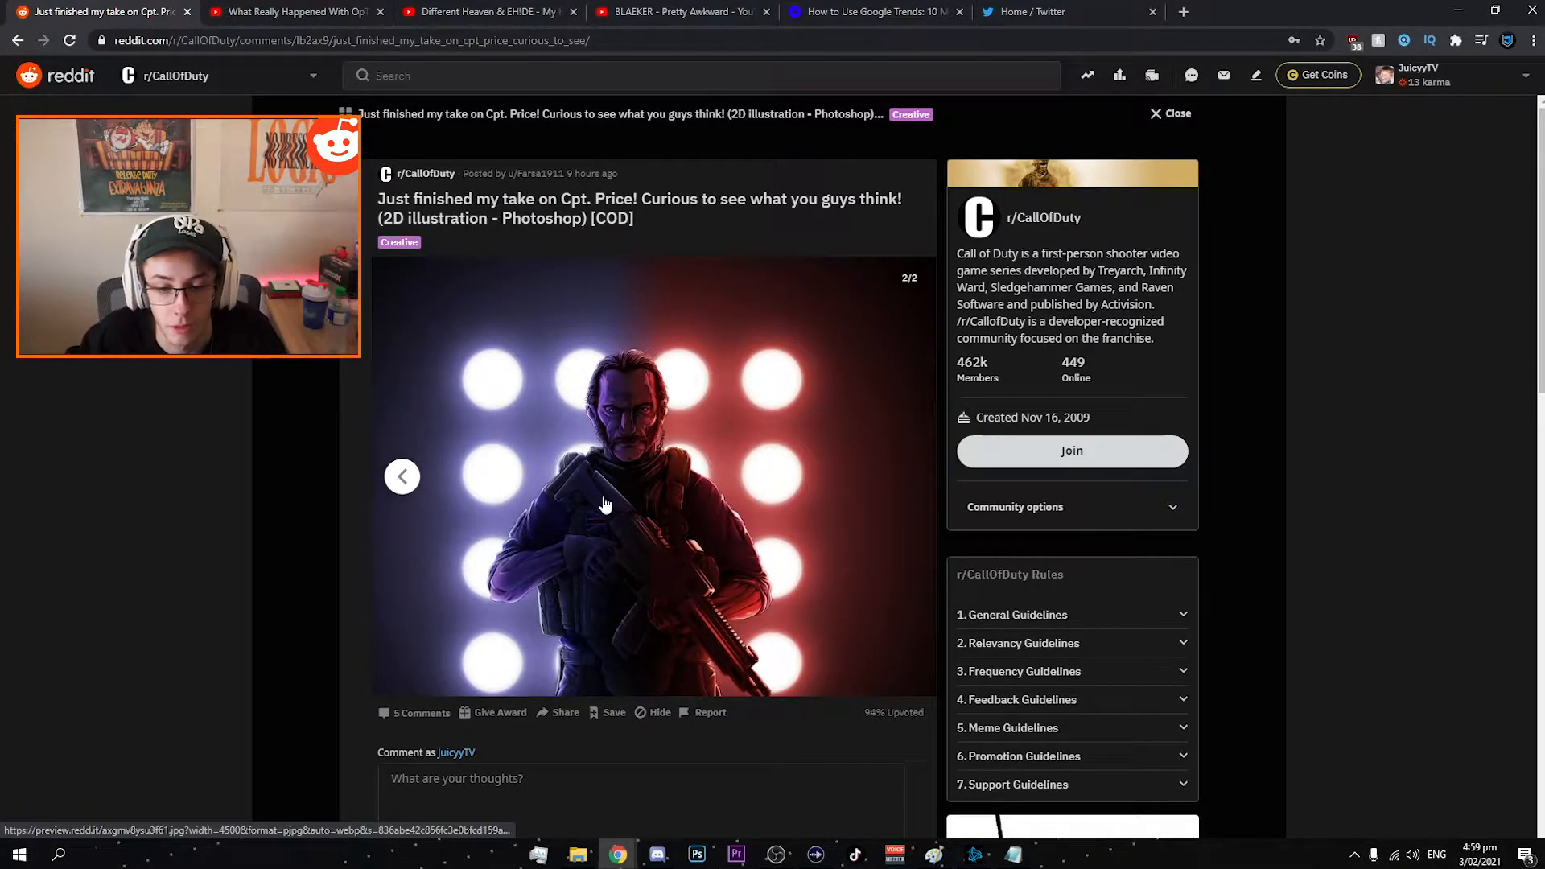
- Close the Cpt. Price illustration post to return to the r/CallOfDuty feed
click(402, 476)
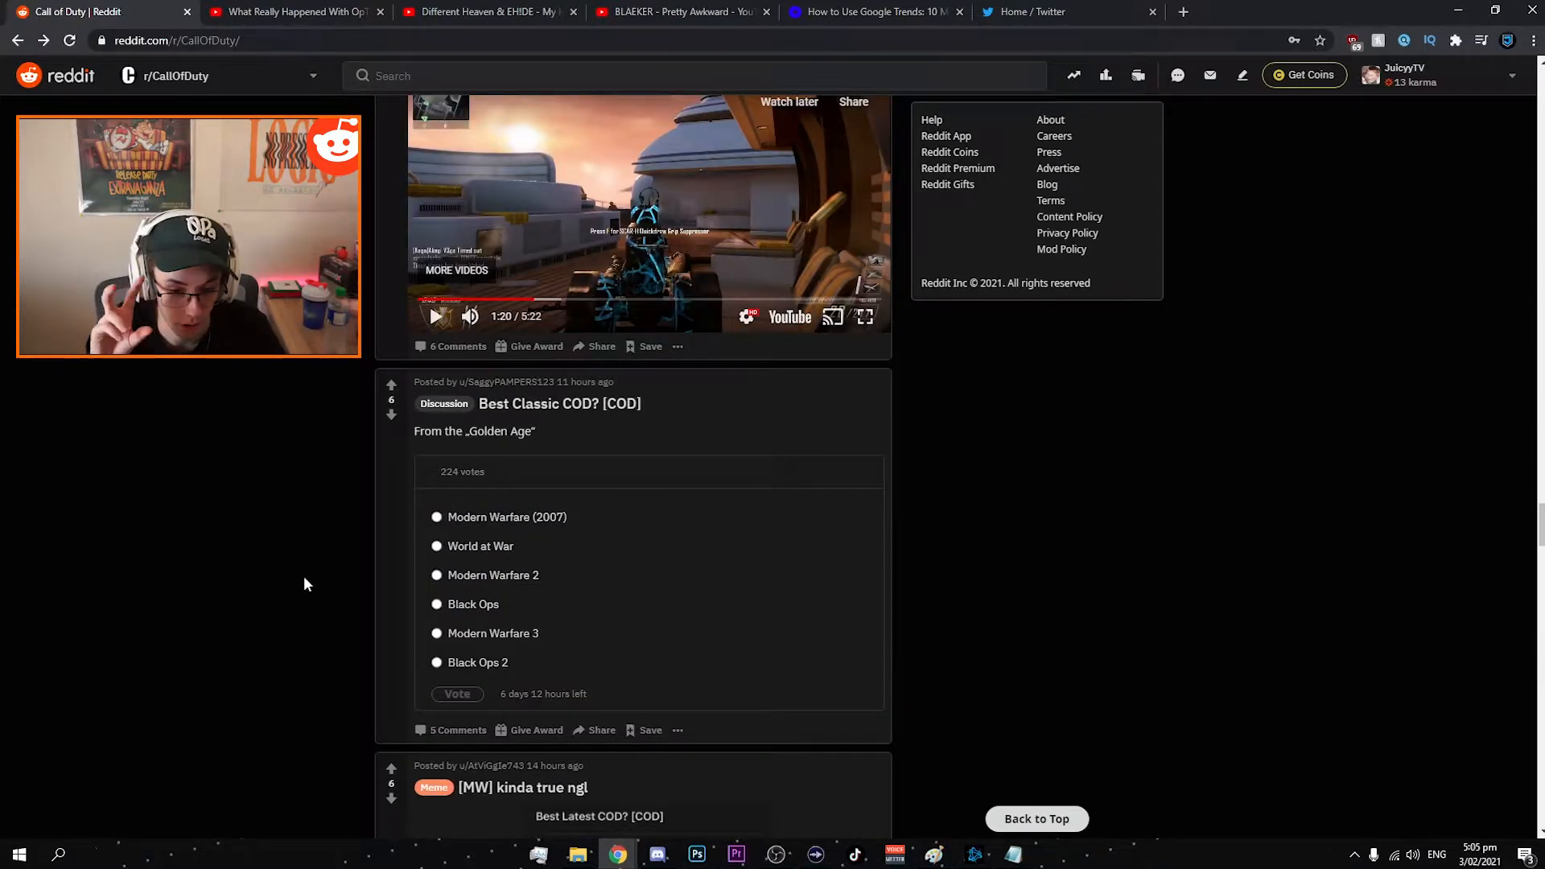
- Choose Black Ops in the Best Classic COD? poll and scroll back up the feed
click(435, 605)
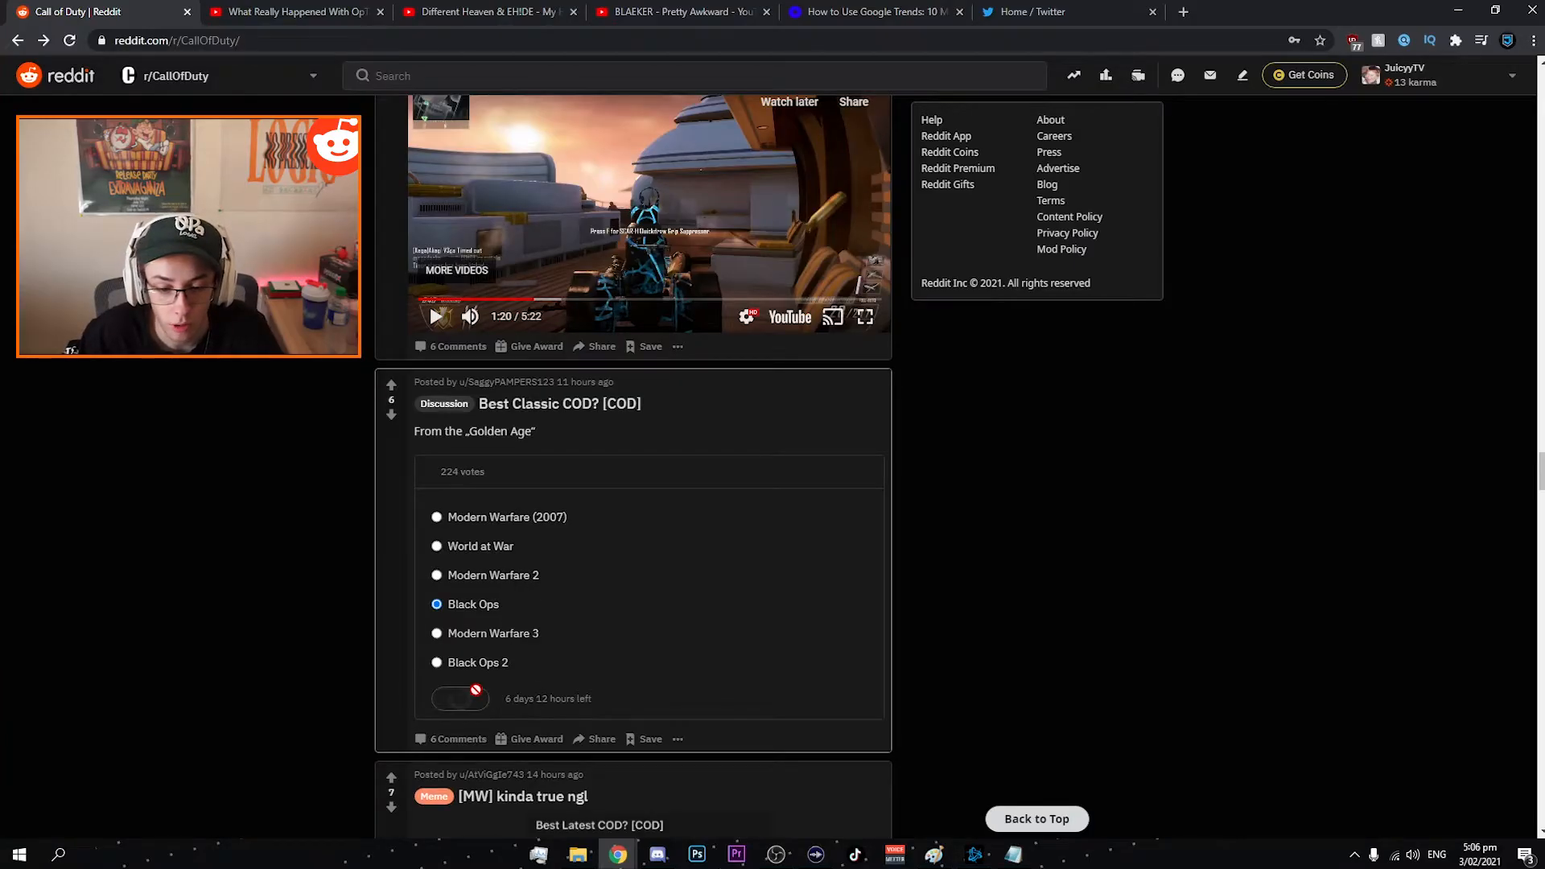
scroll(up, 3)
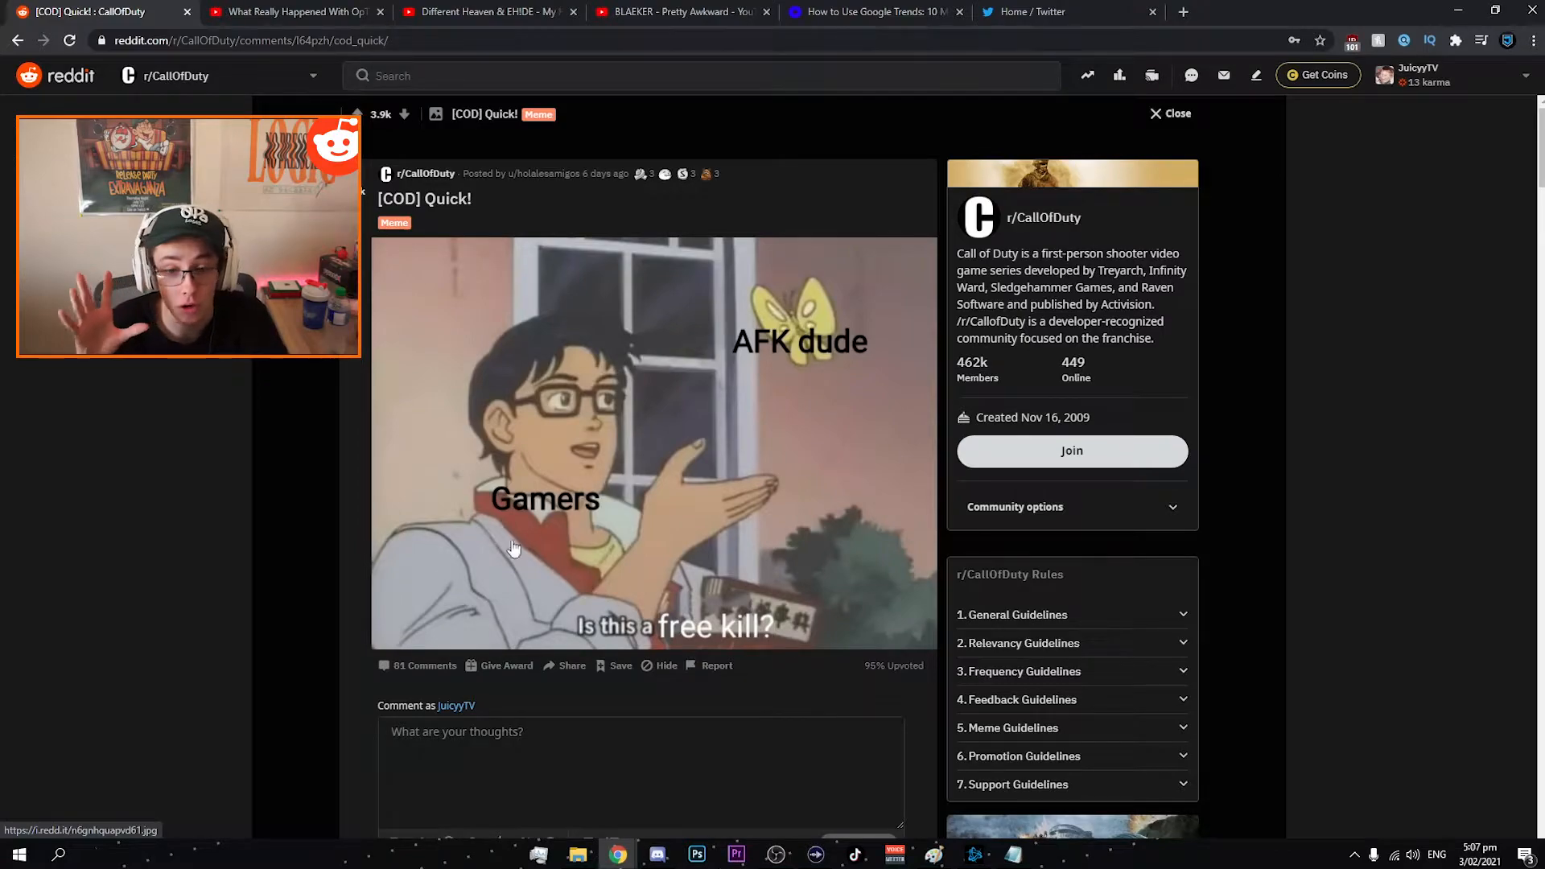
mouse_move(171, 464)
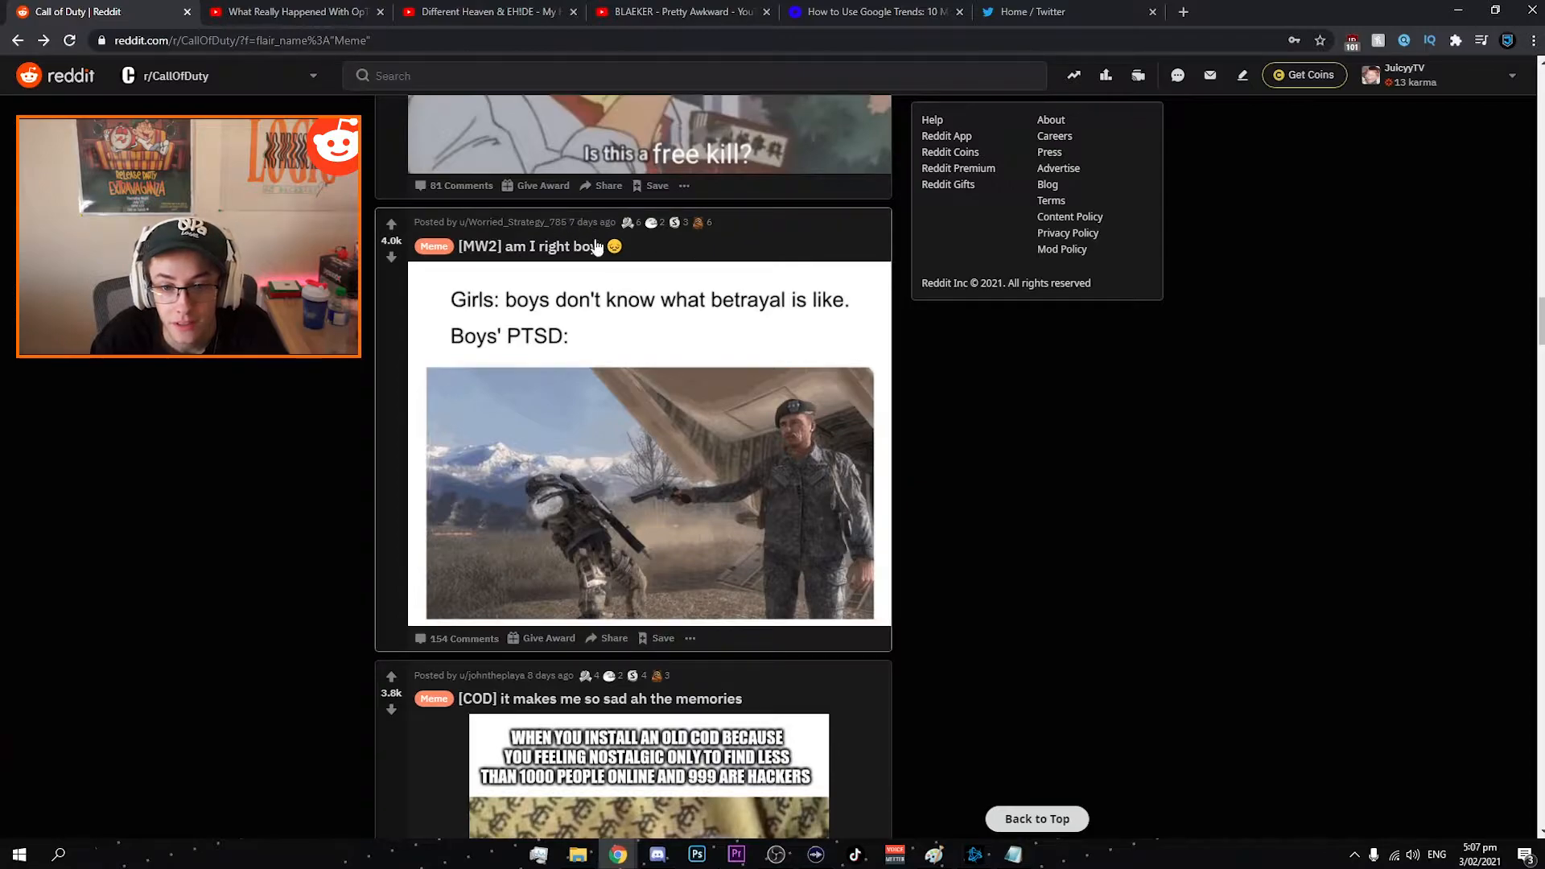
- Scroll down through the Meme-flaired posts in r/CallOfDuty
scroll(down, 3)
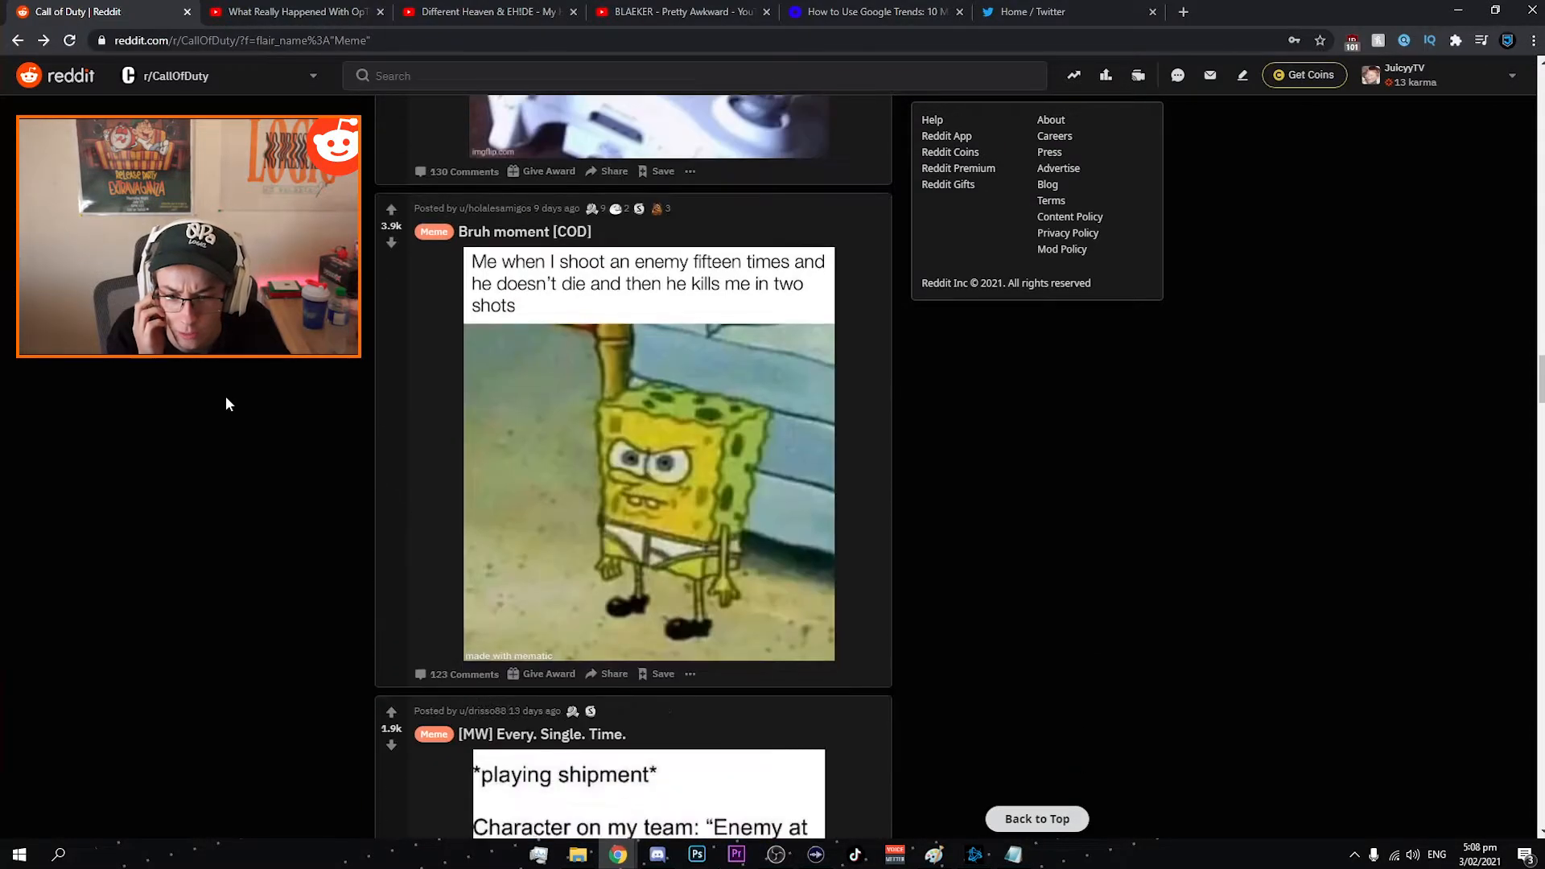
scroll(down, 3)
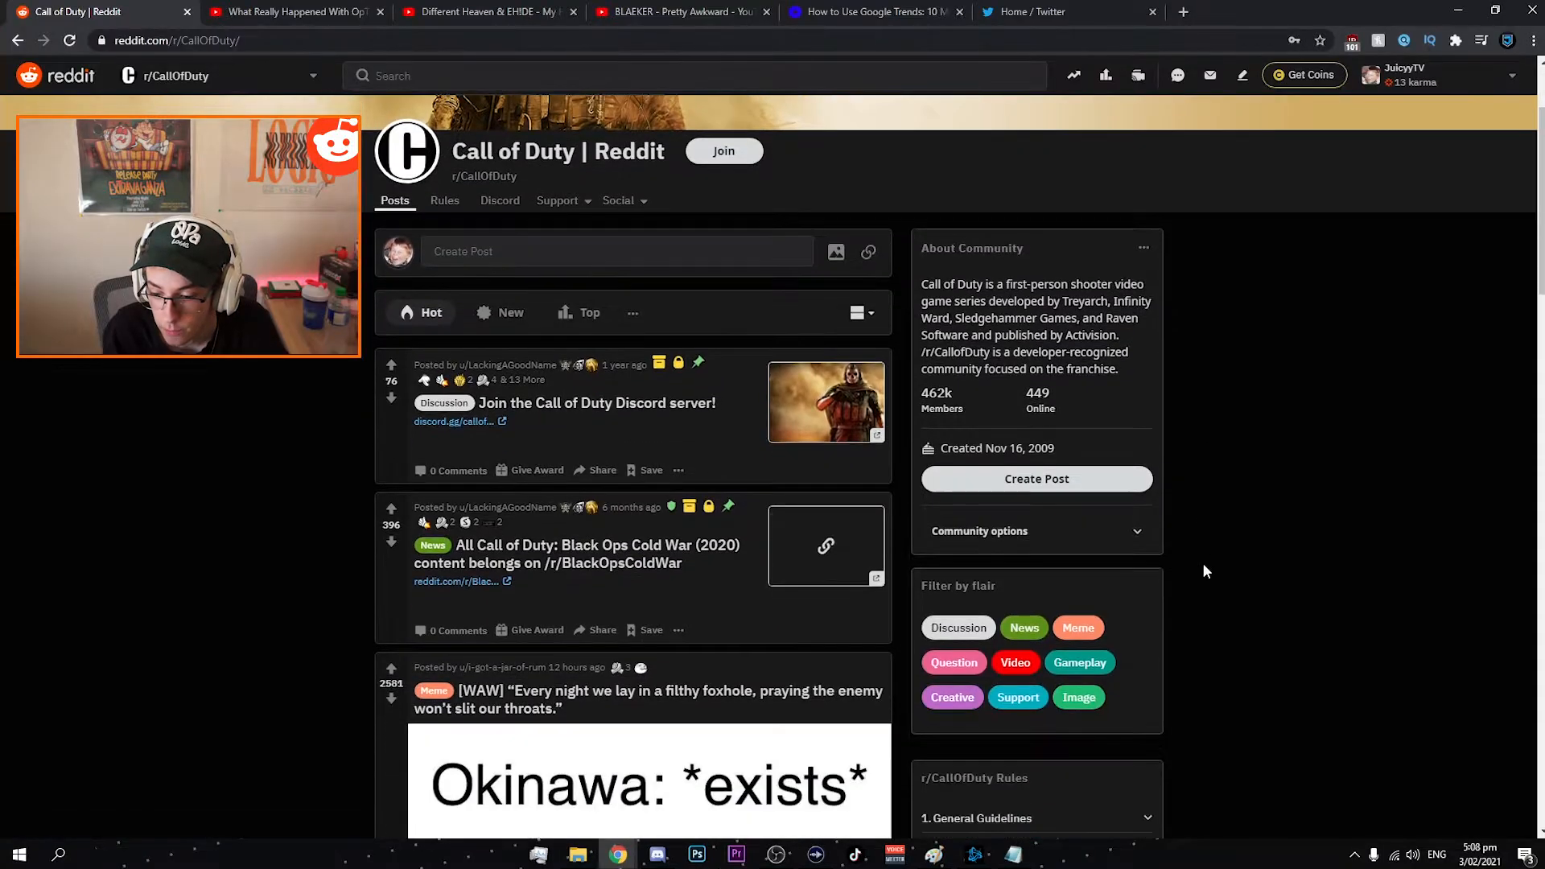
- Filter the feed to Video flair and play the ballistic knife clip, then scroll on
click(1013, 663)
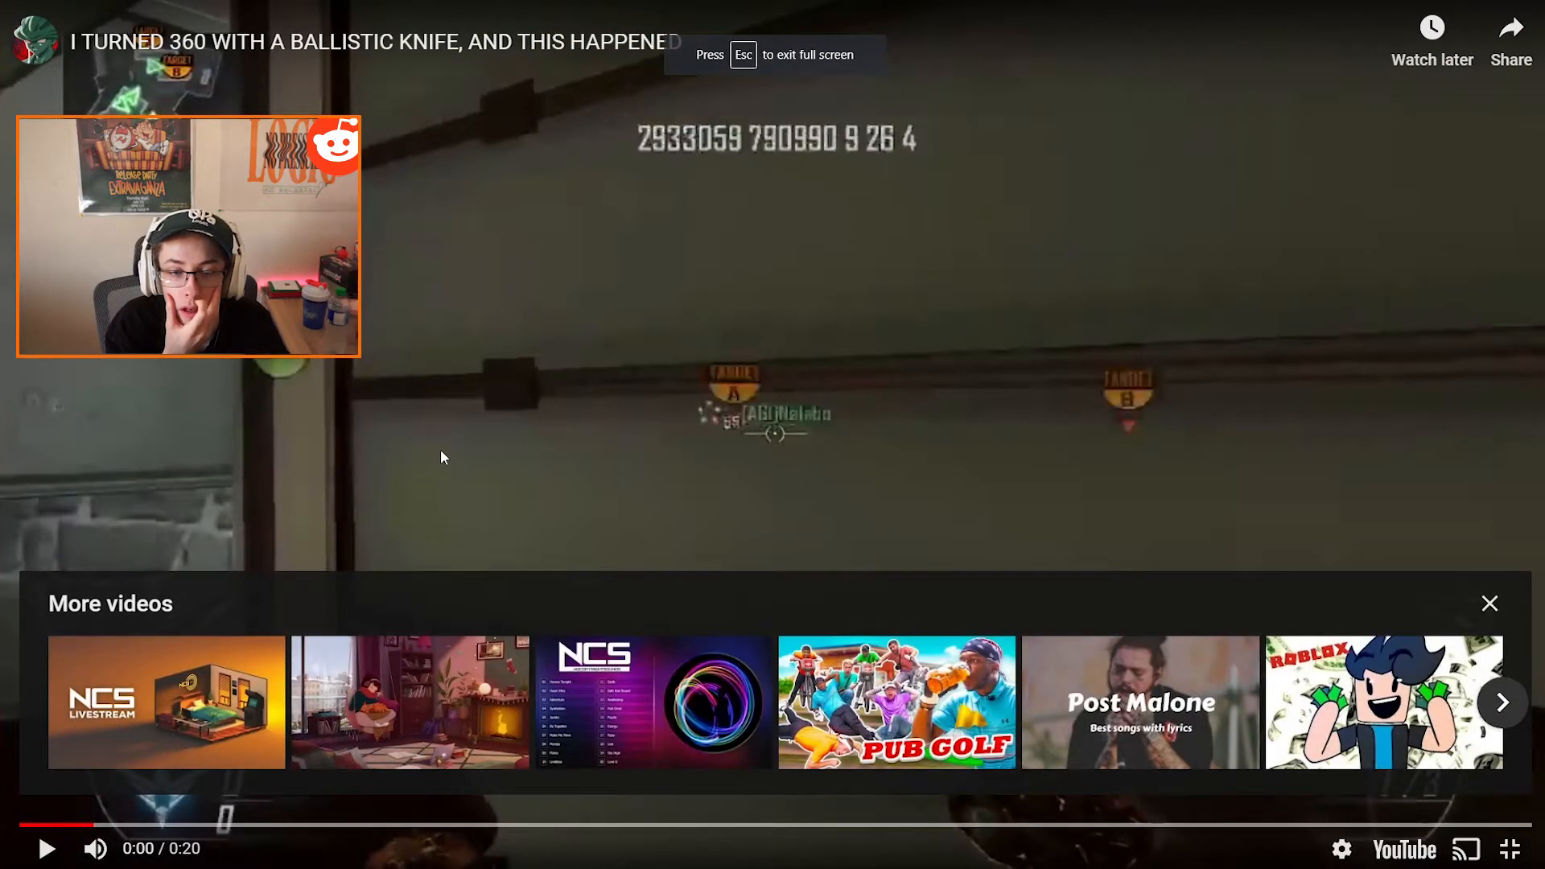
click(45, 848)
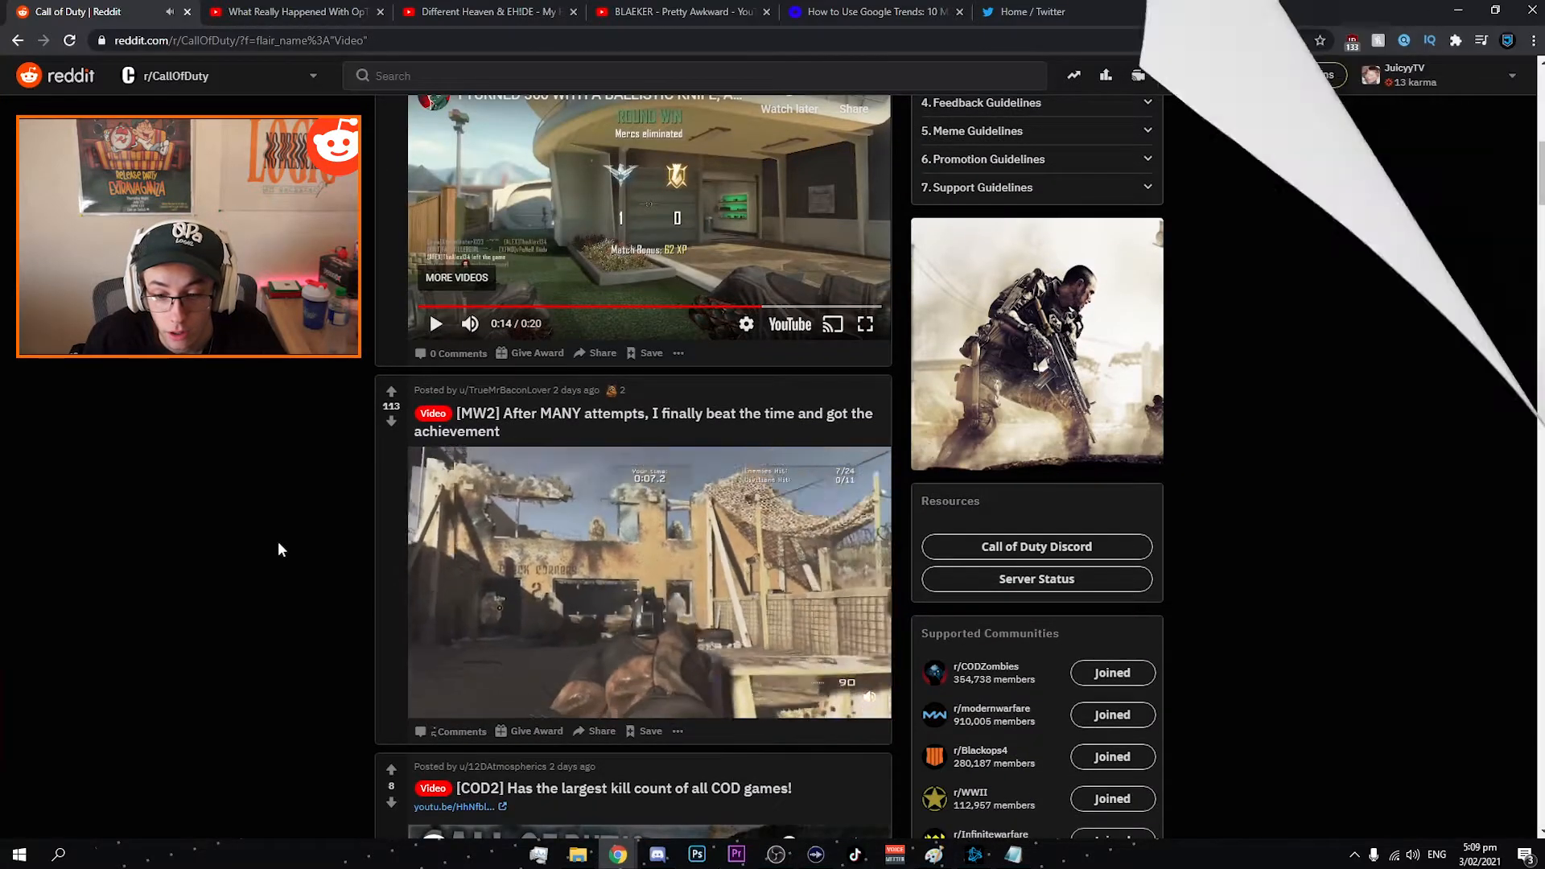
scroll(down, 3)
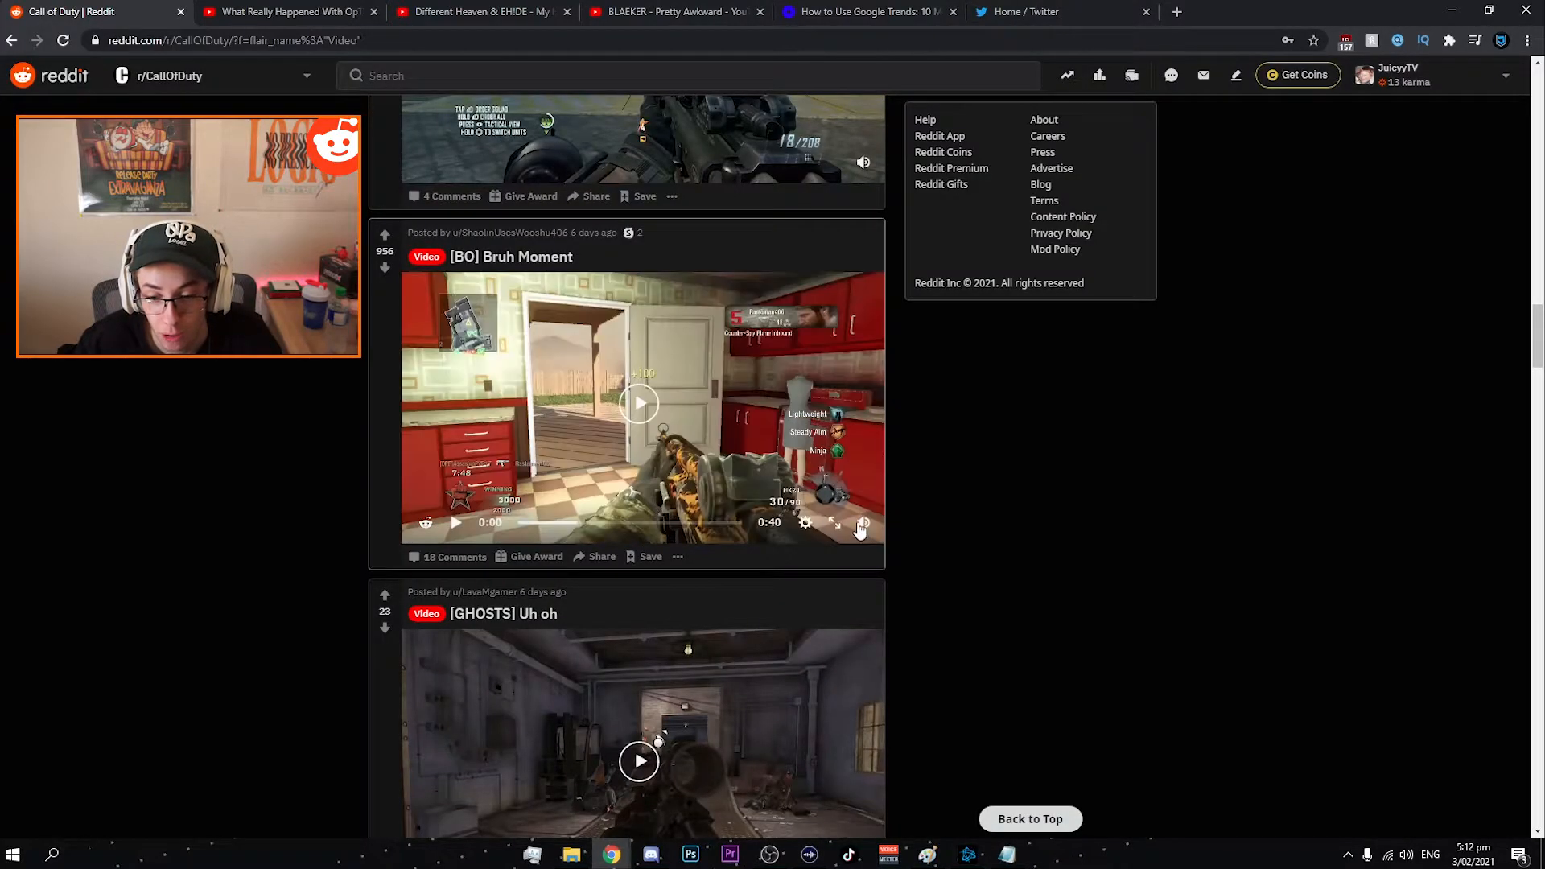
- Play the [BO] Bruh Moment clip inline in the Video-flaired feed
click(861, 522)
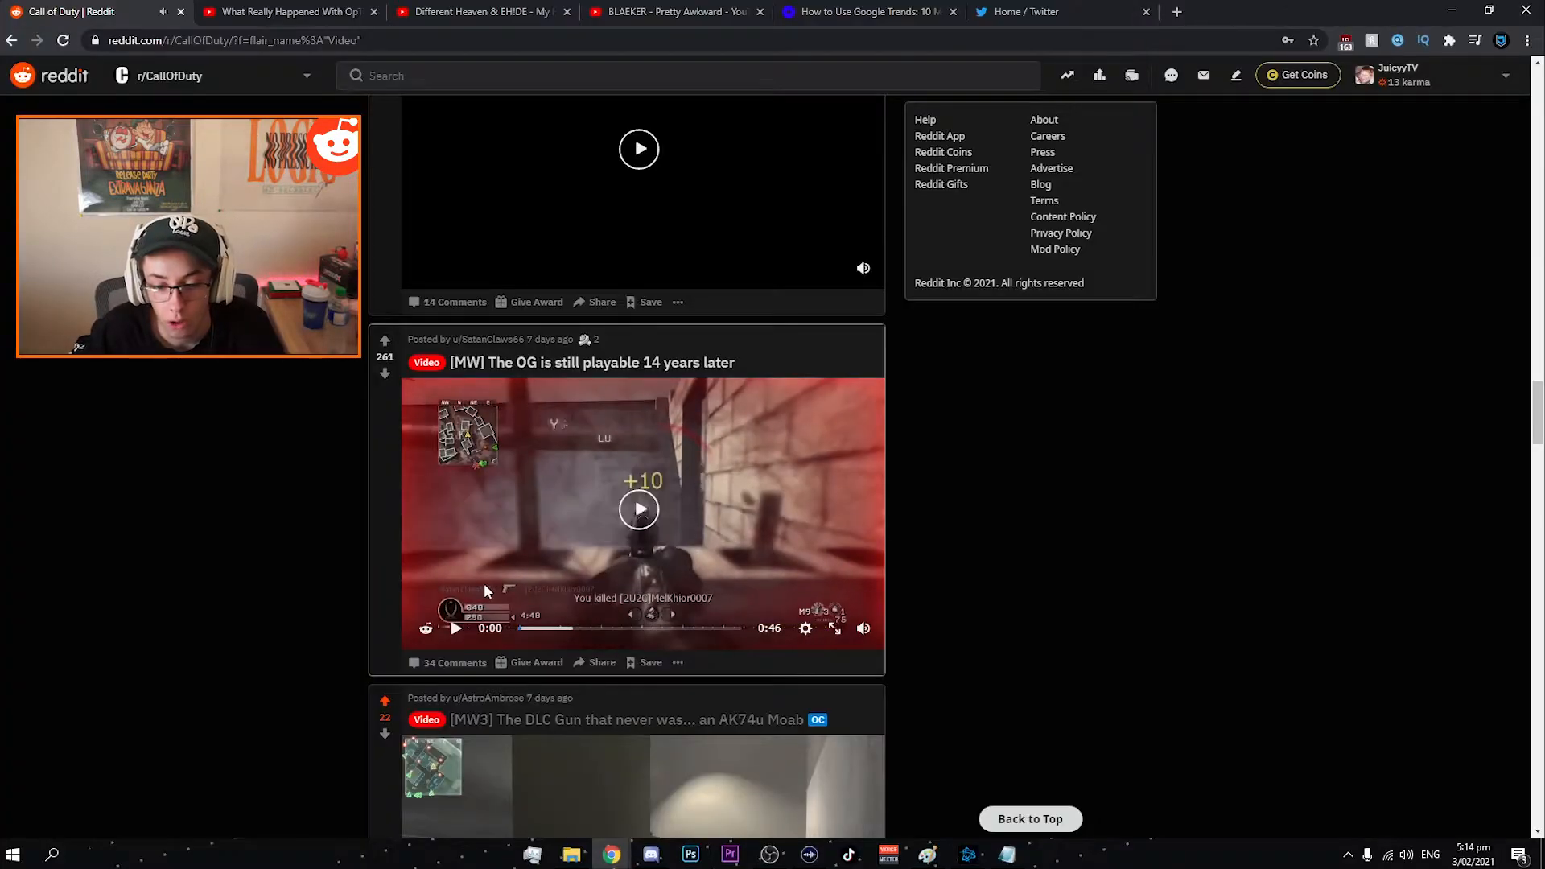
mouse_move(610, 376)
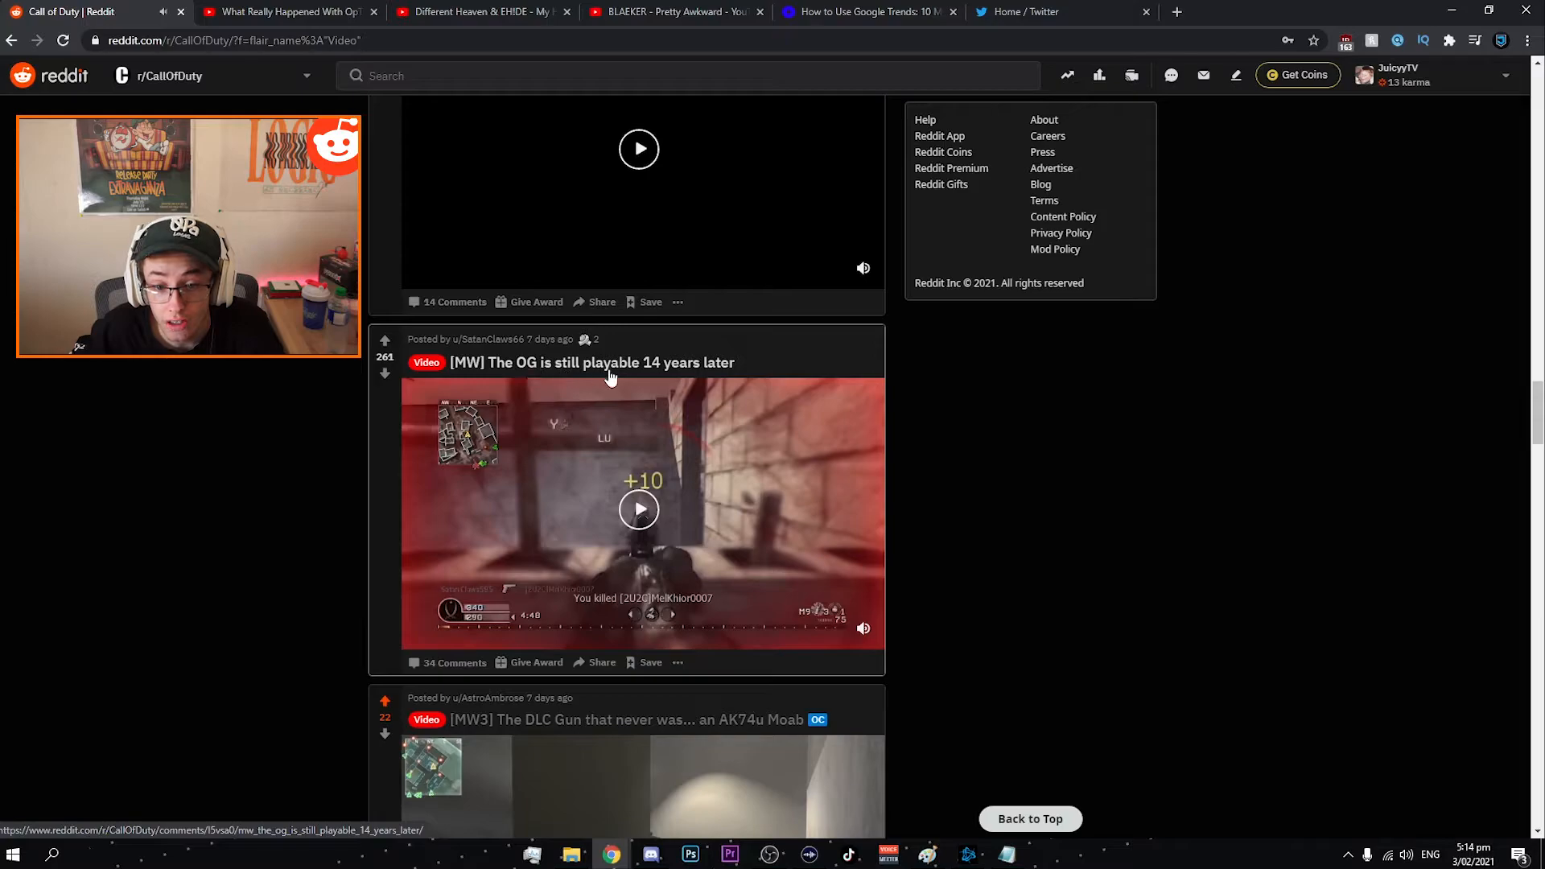
- Watch the [MW] The OG is still playable clip fullscreen, then return to the feed
click(638, 509)
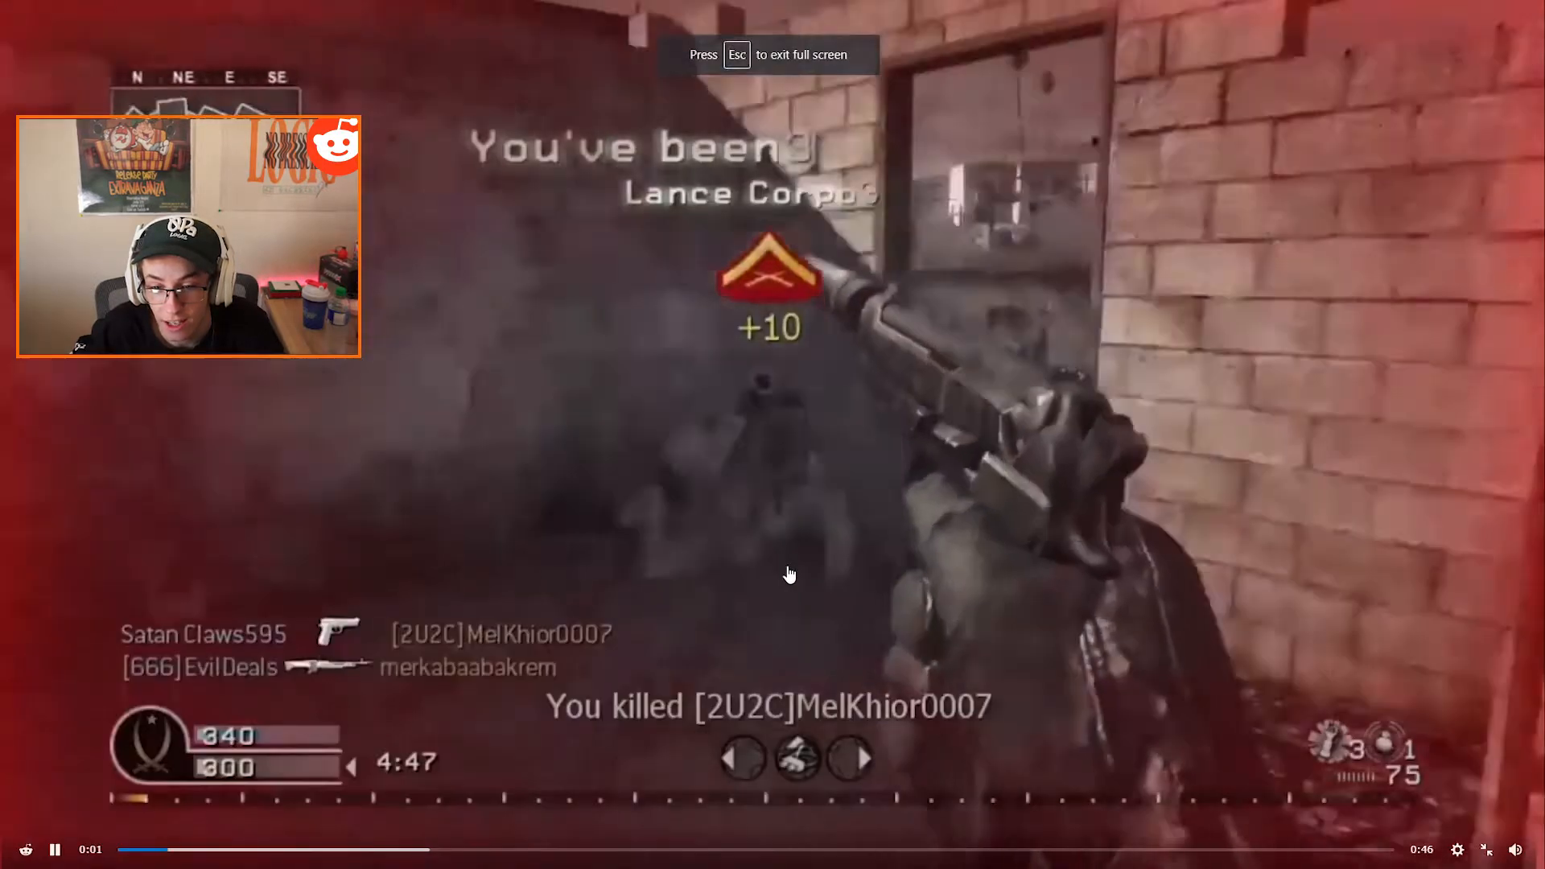
click(53, 848)
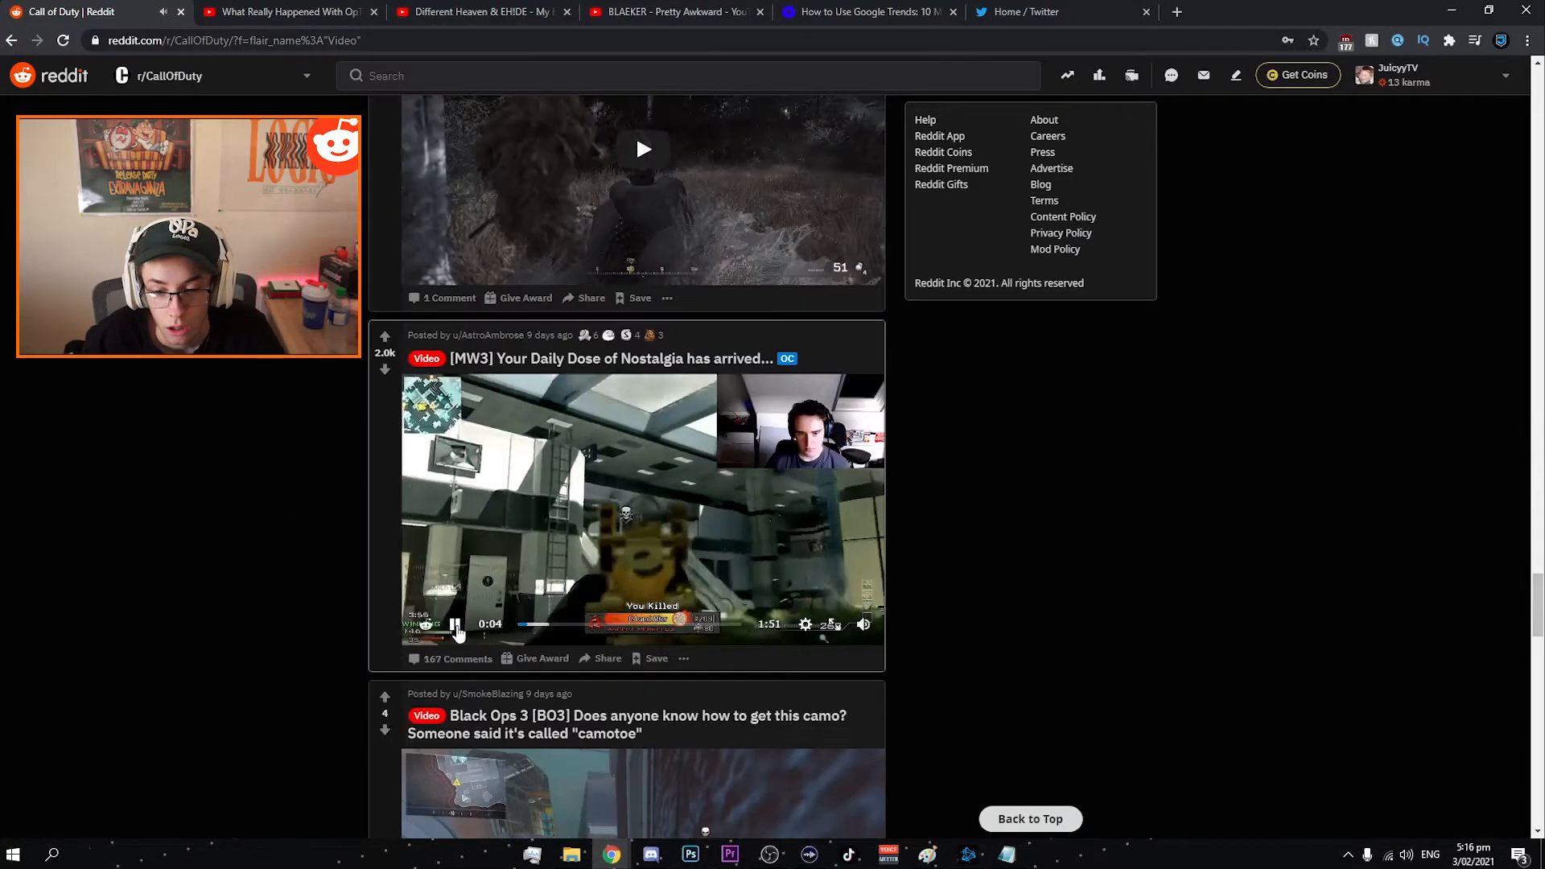
- Restart the [MW3] Daily Dose of Nostalgia clip from the beginning and watch it fullscreen
click(454, 623)
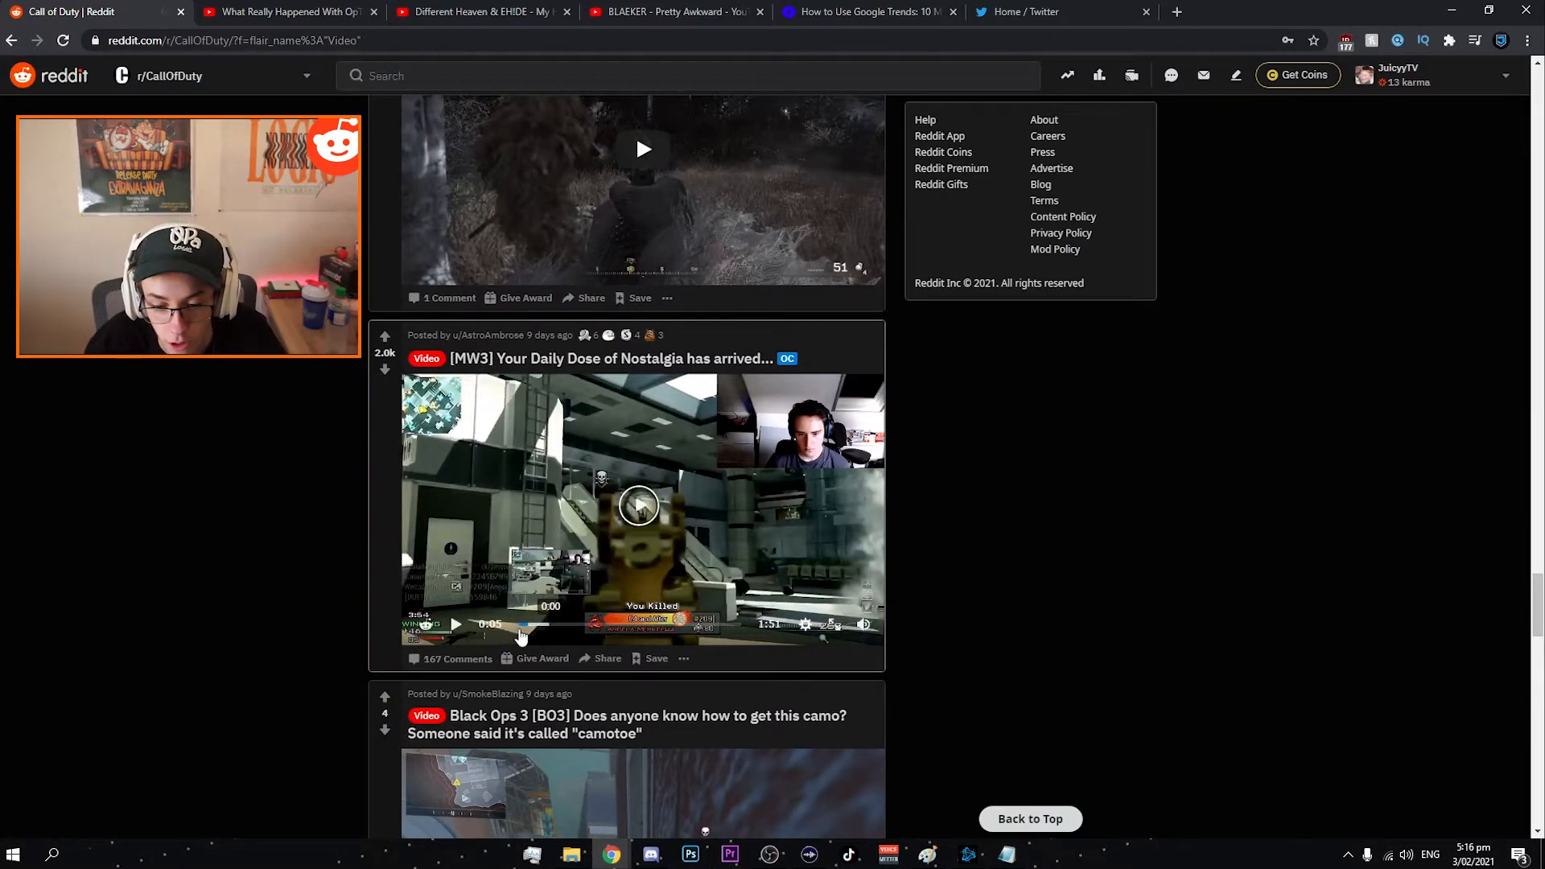
click(455, 624)
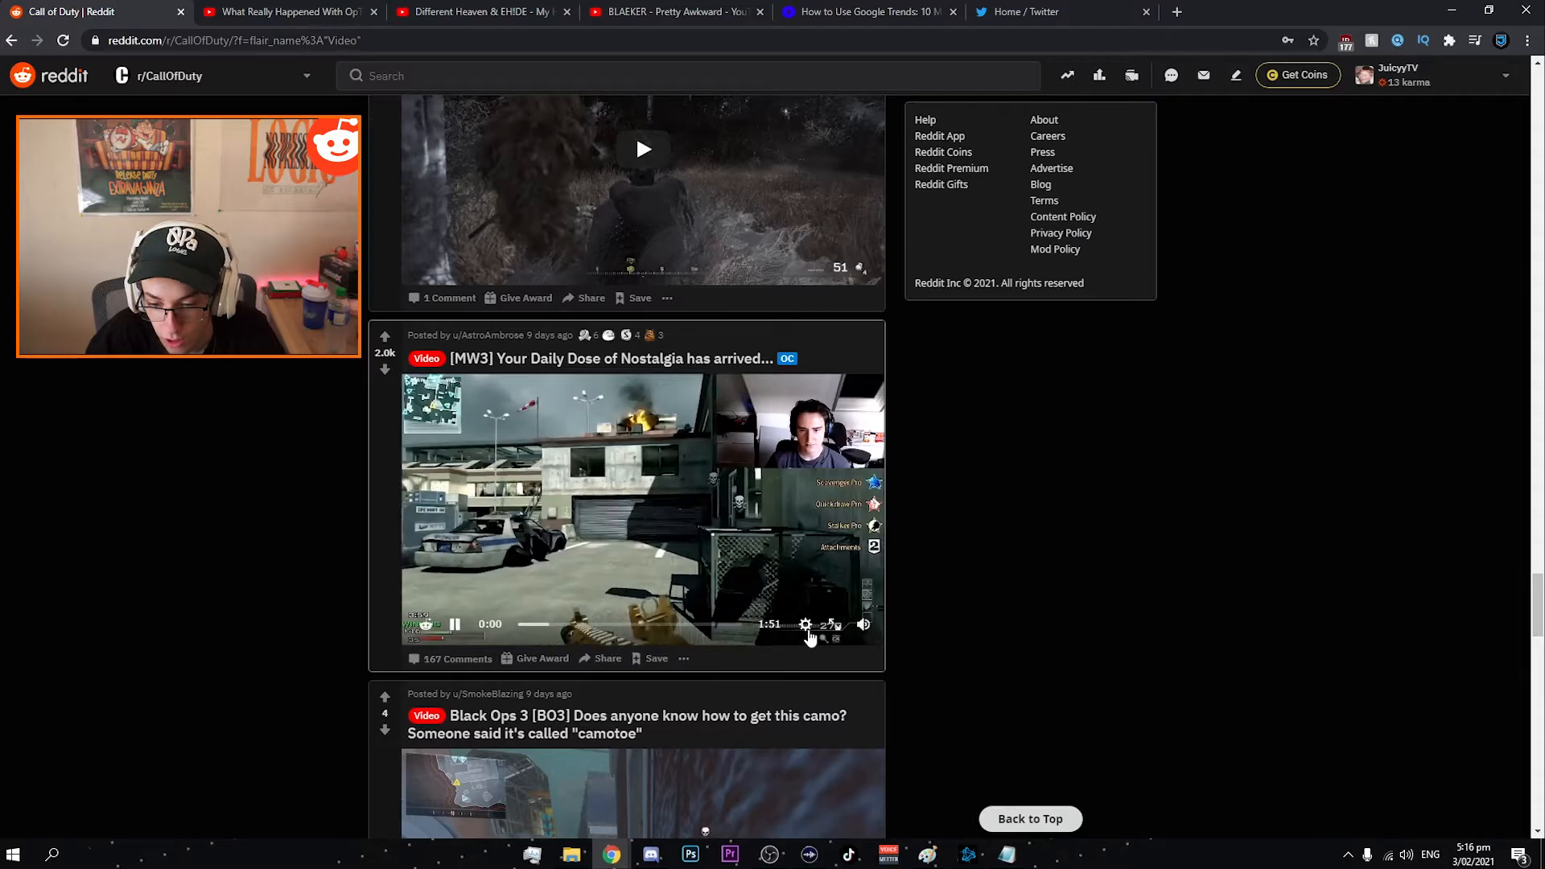
click(830, 624)
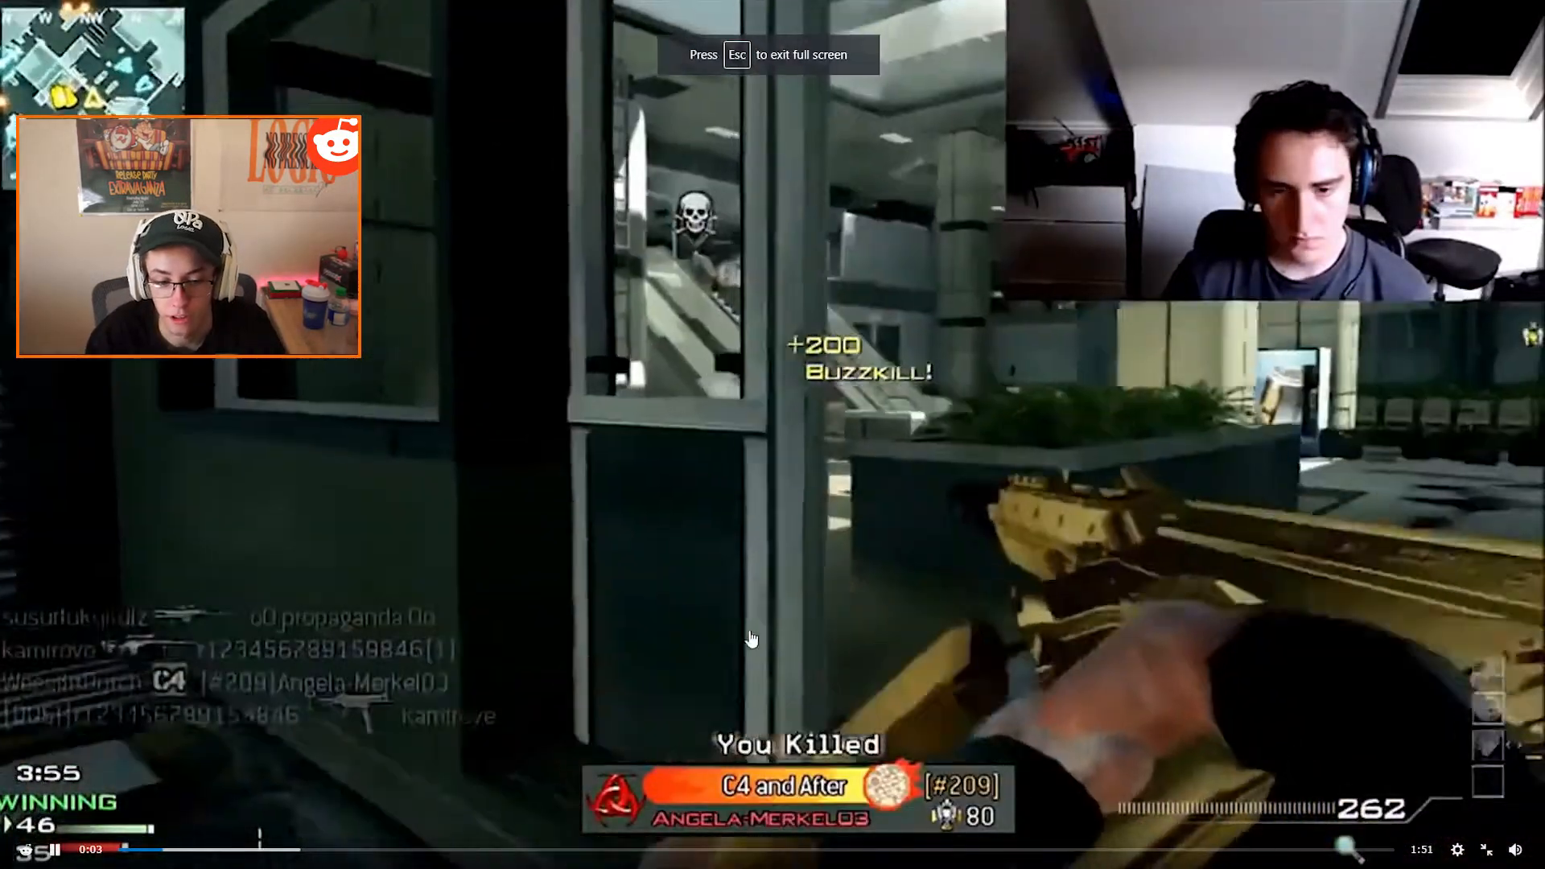
key(Escape)
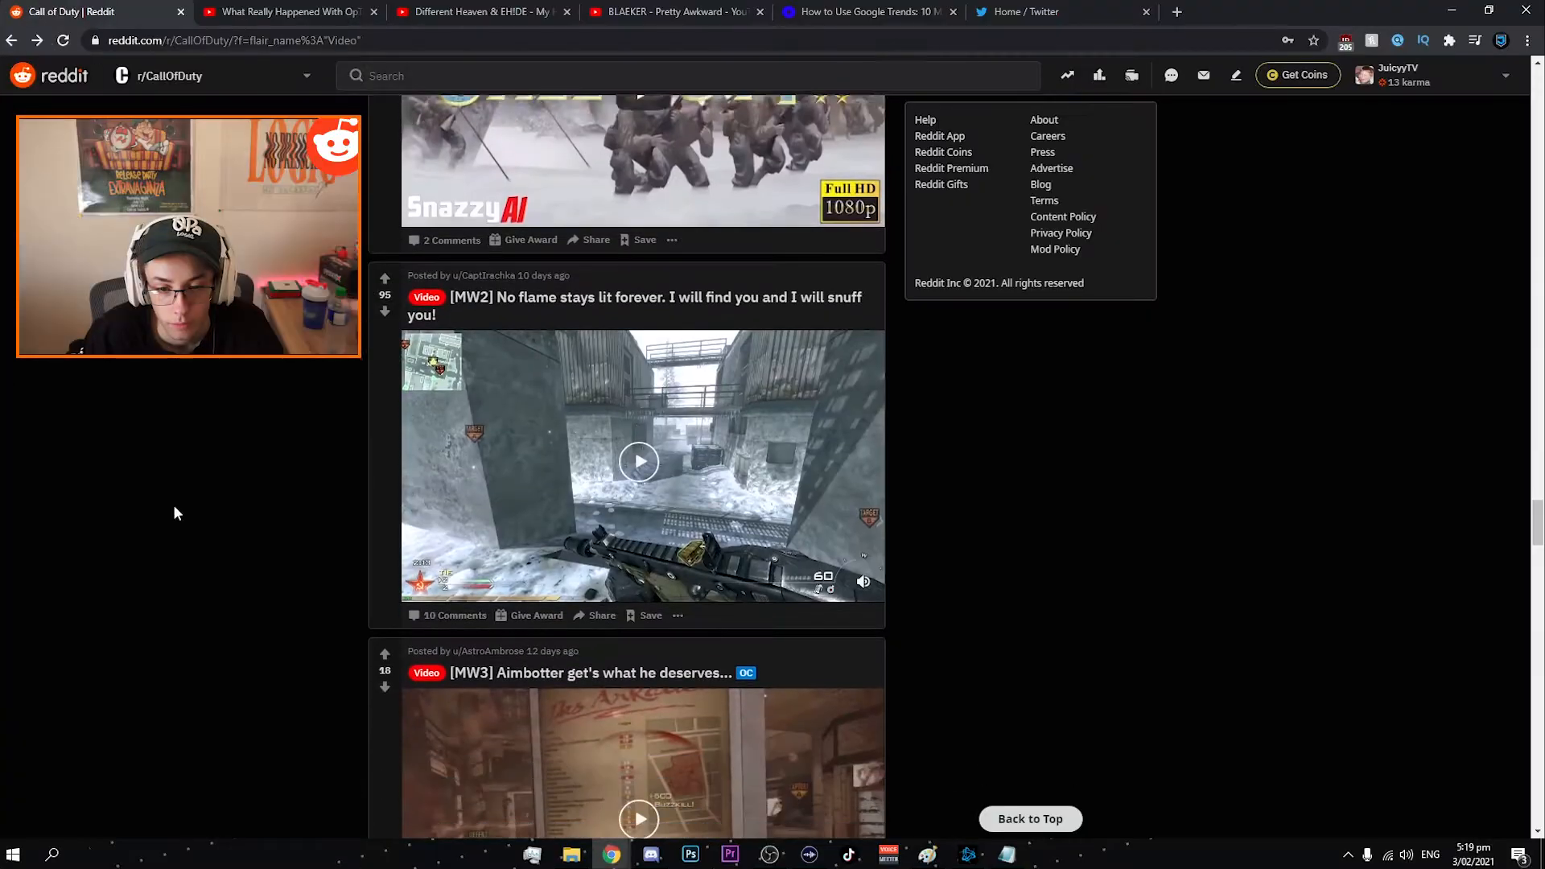
- Watch the [MW3] Aimbotter gets what he deserves clip fullscreen, then return to the feed
scroll(down, 3)
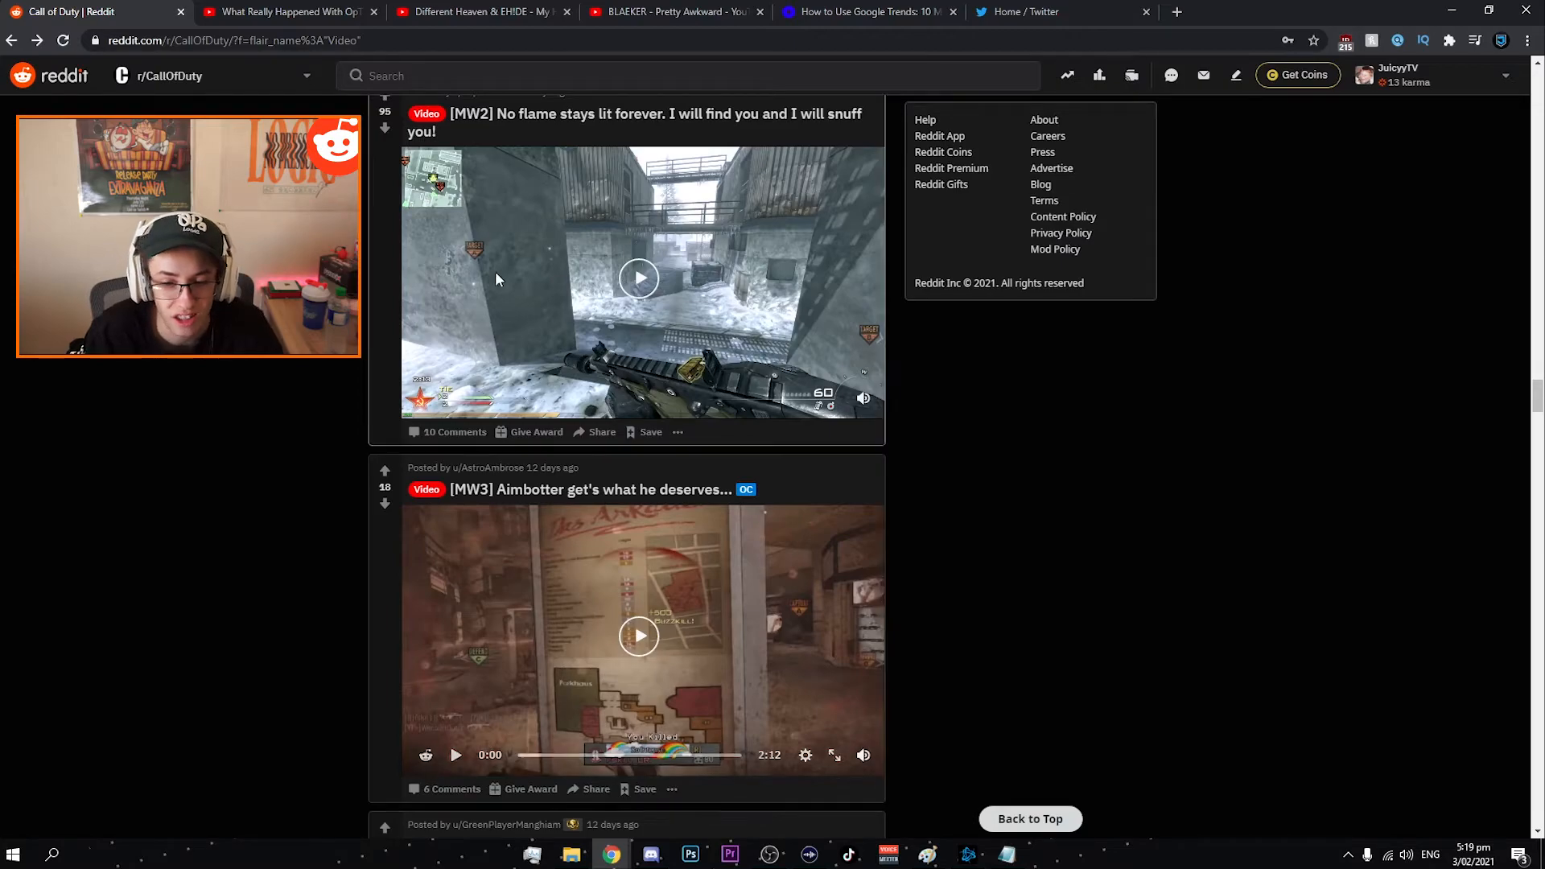
click(638, 636)
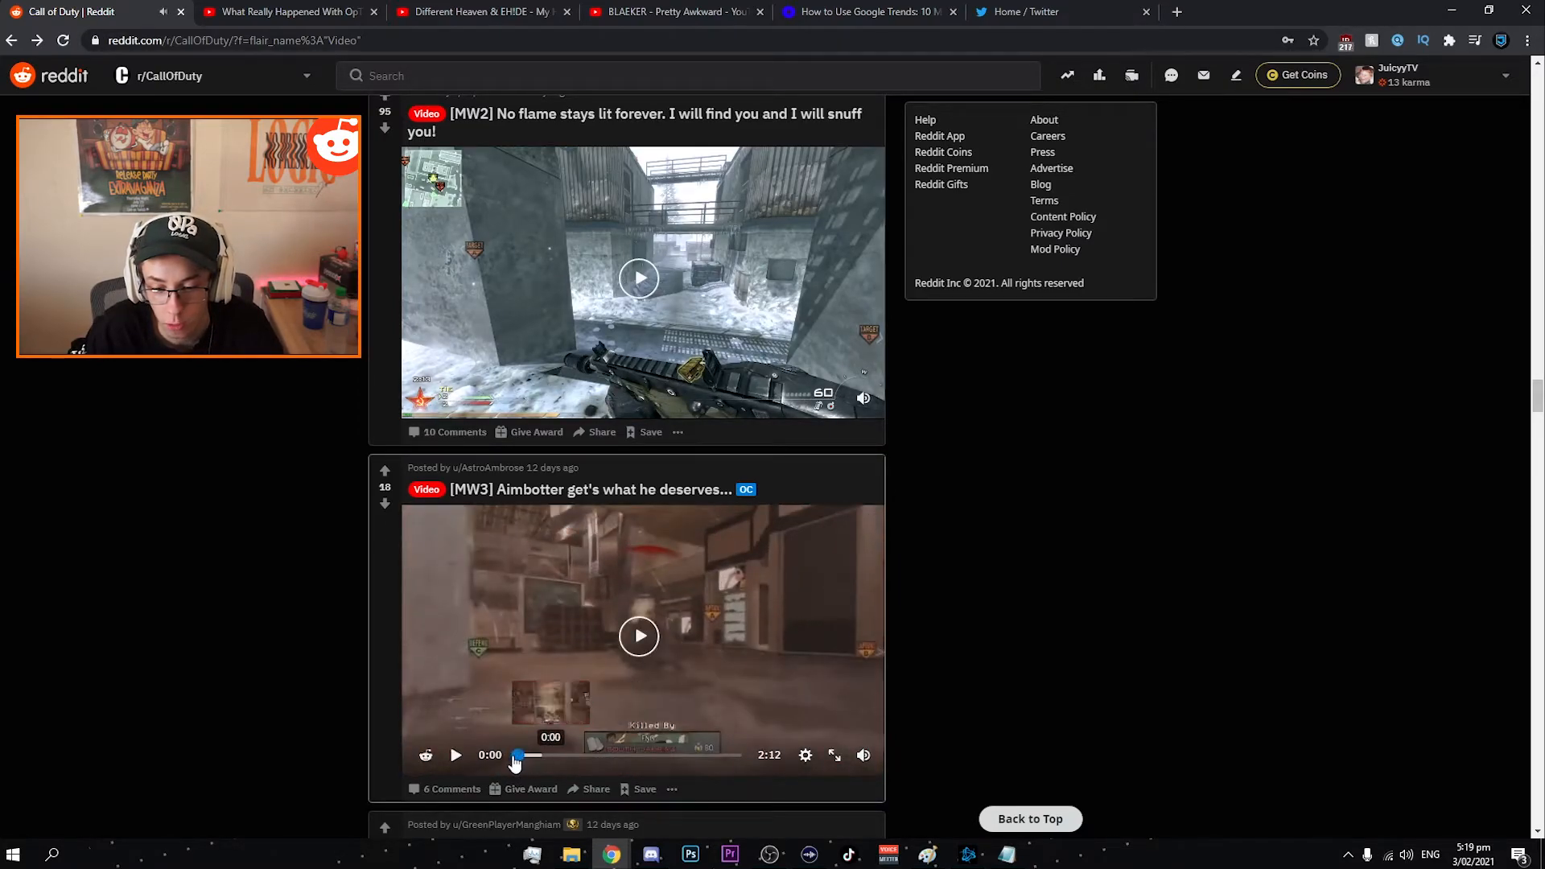
click(834, 756)
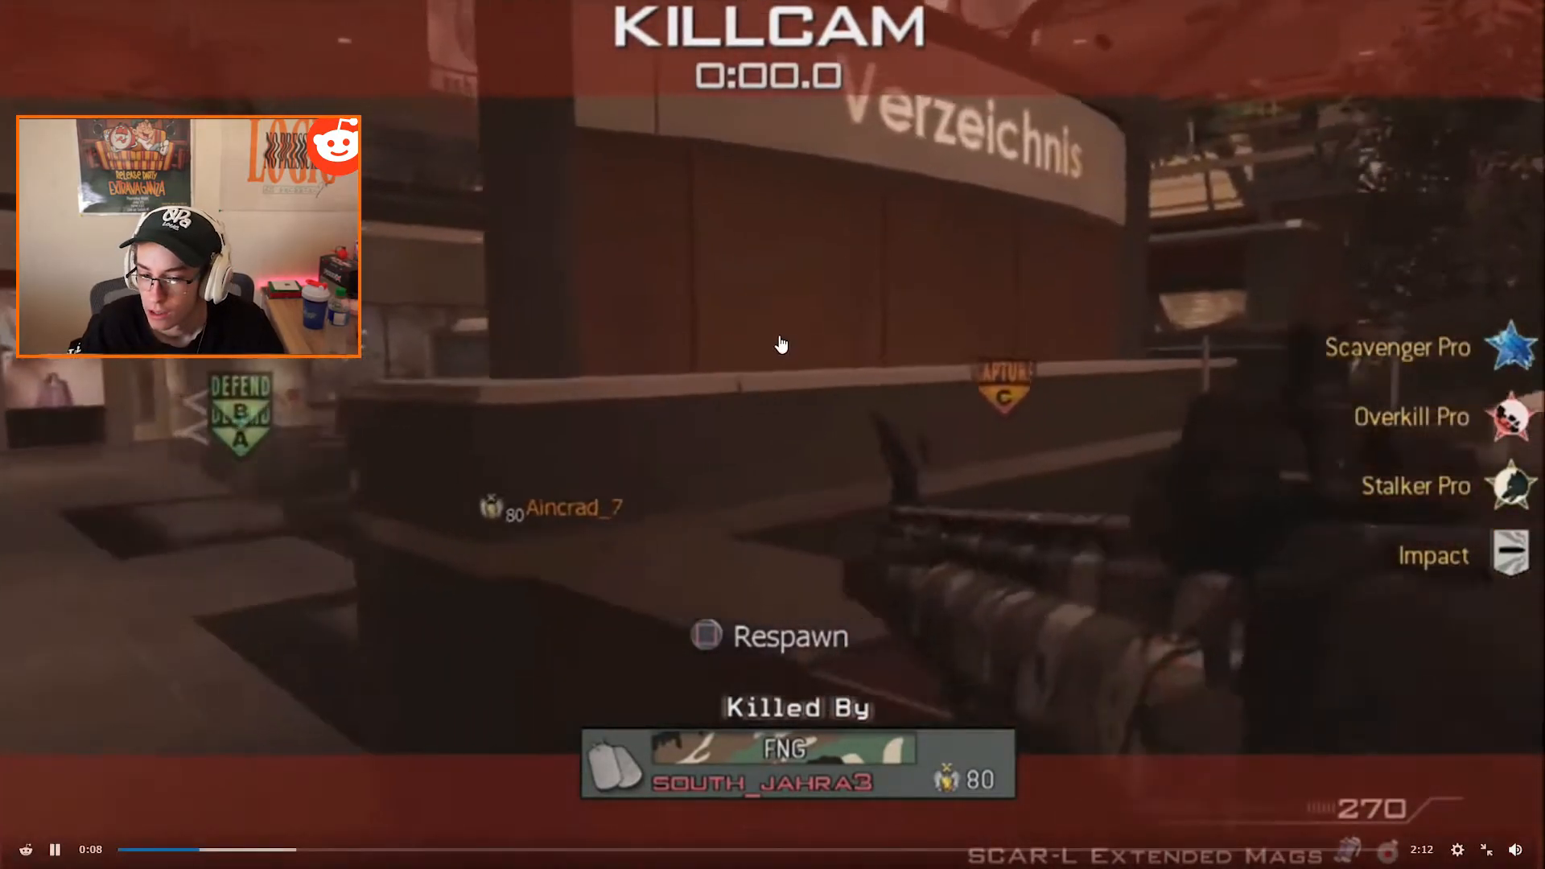
click(56, 850)
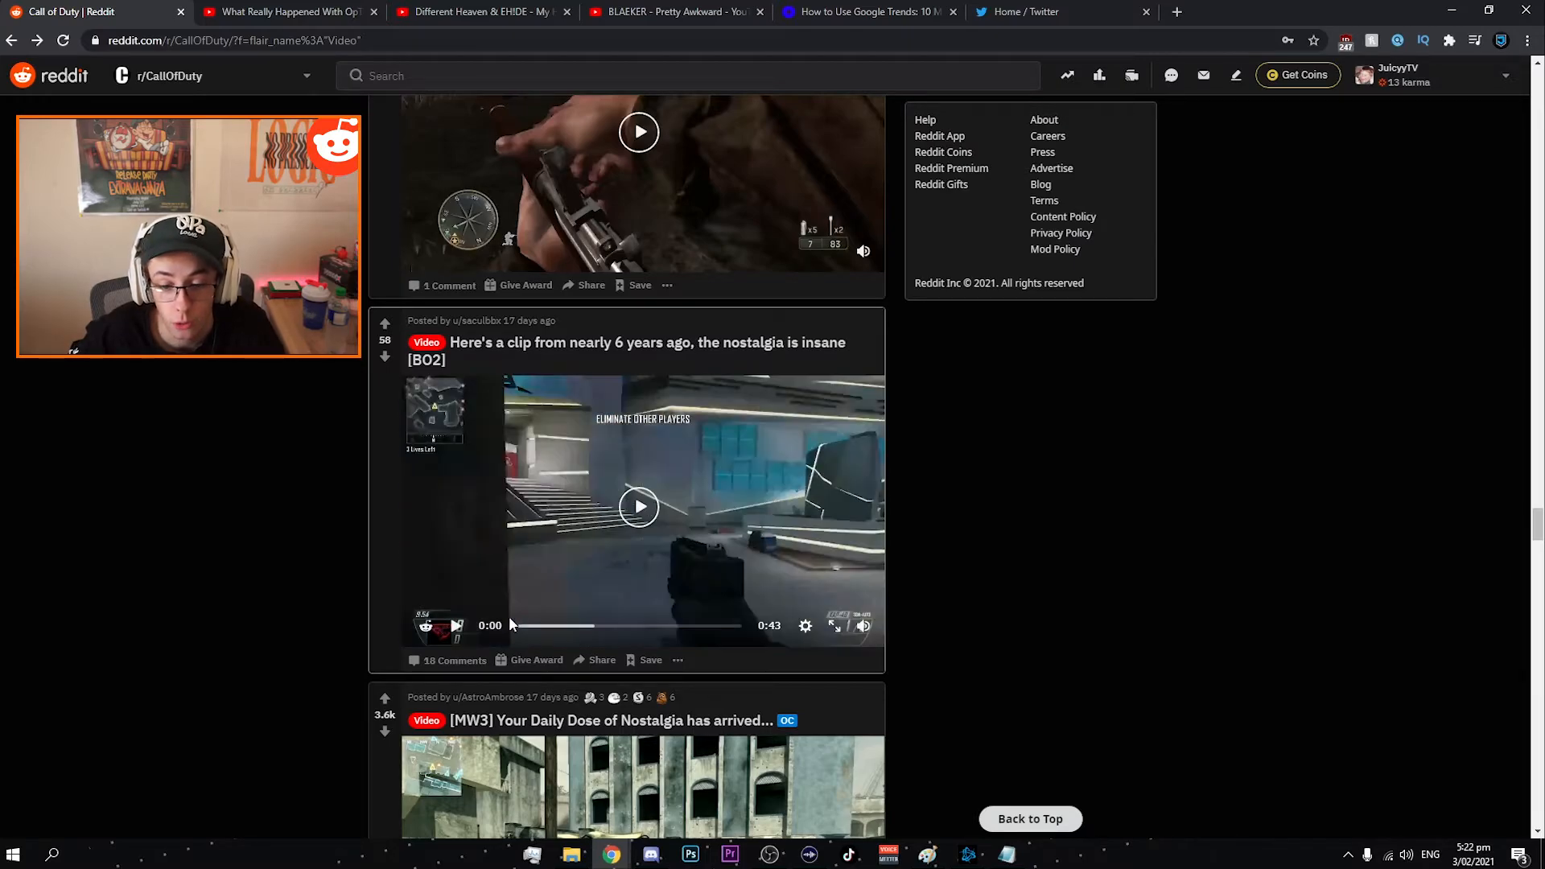
- Play the [BO2] clip from nearly 6 years ago fullscreen and pause on its multiplayer gameplay
click(834, 626)
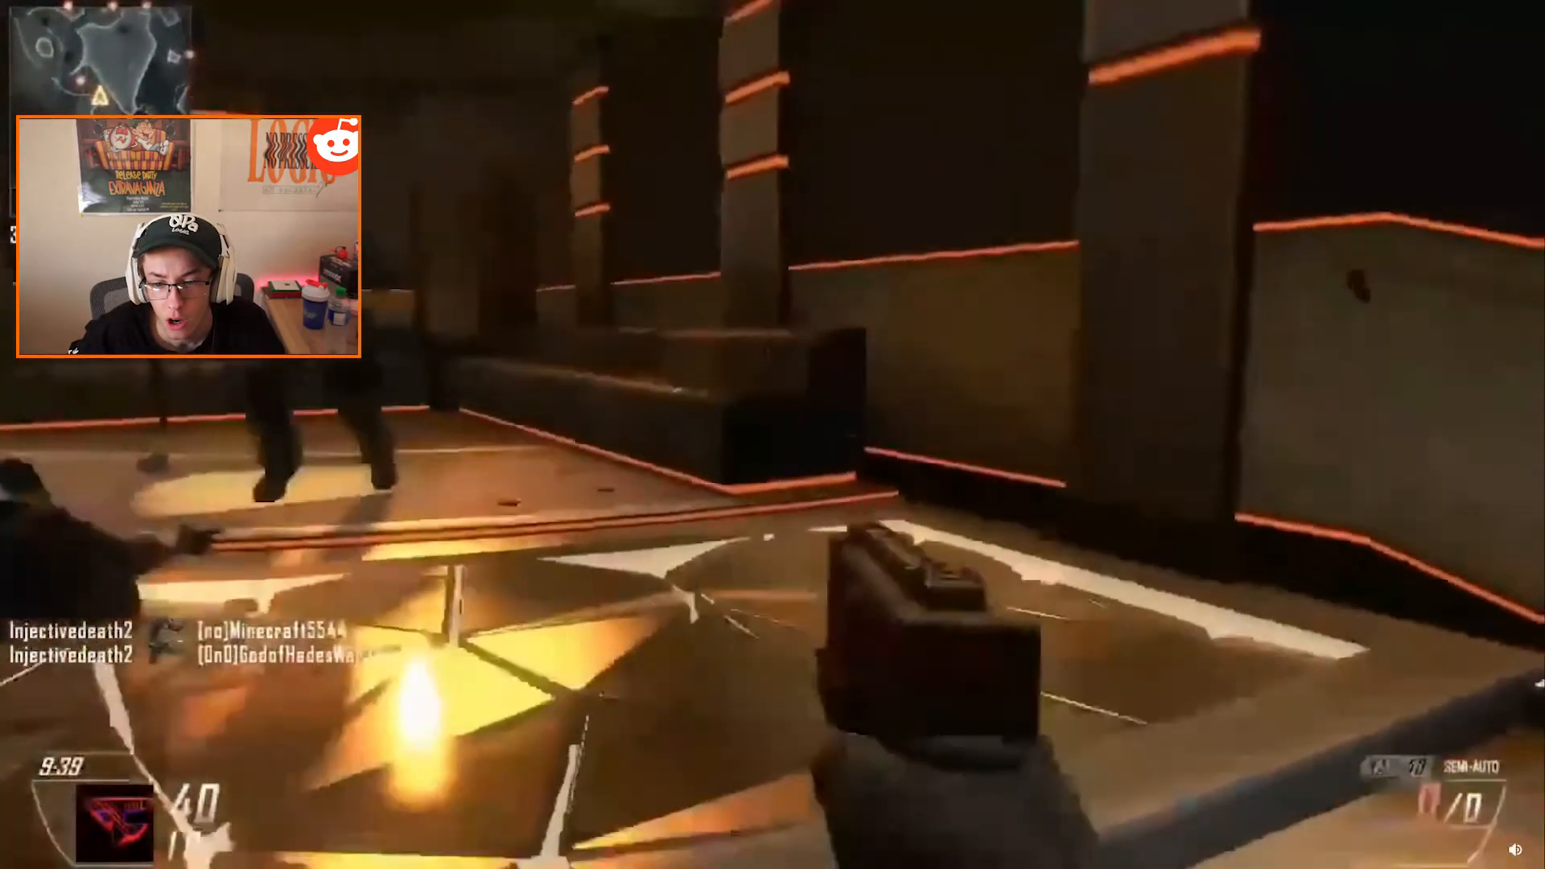
click(764, 430)
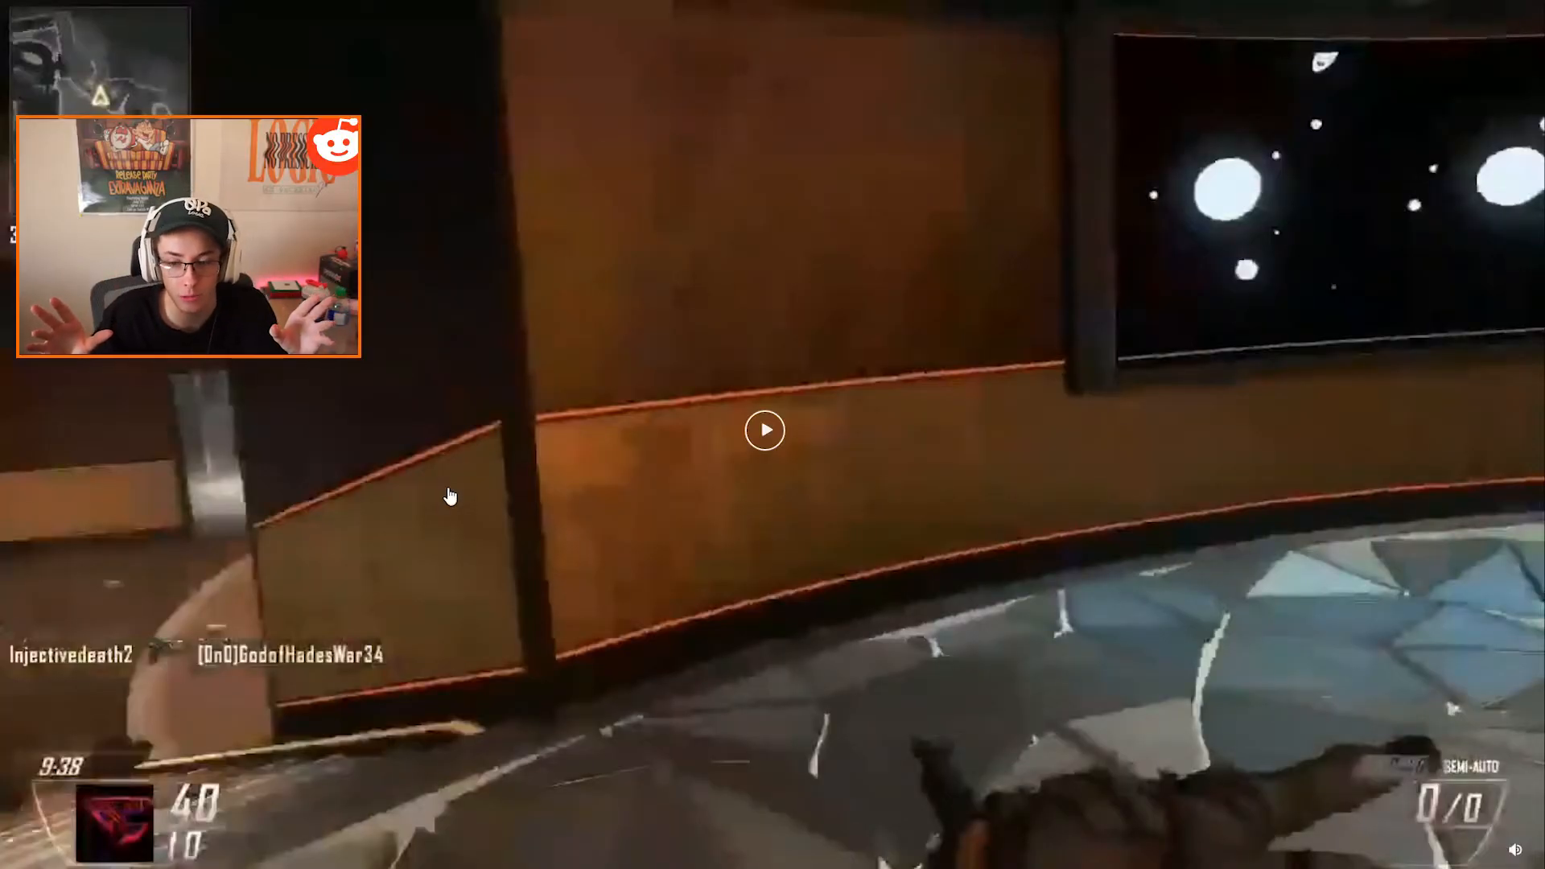